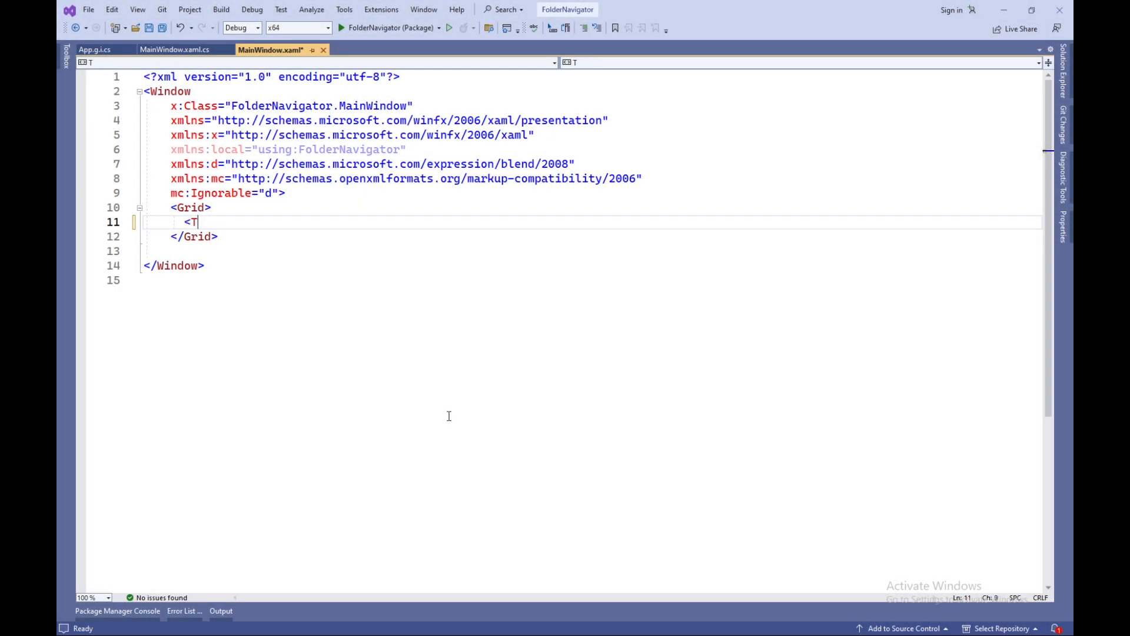
Add a stretched TreeView named treeView with Margin 10 and a treeView_Expanding handler
text(reeView x:Name="t)
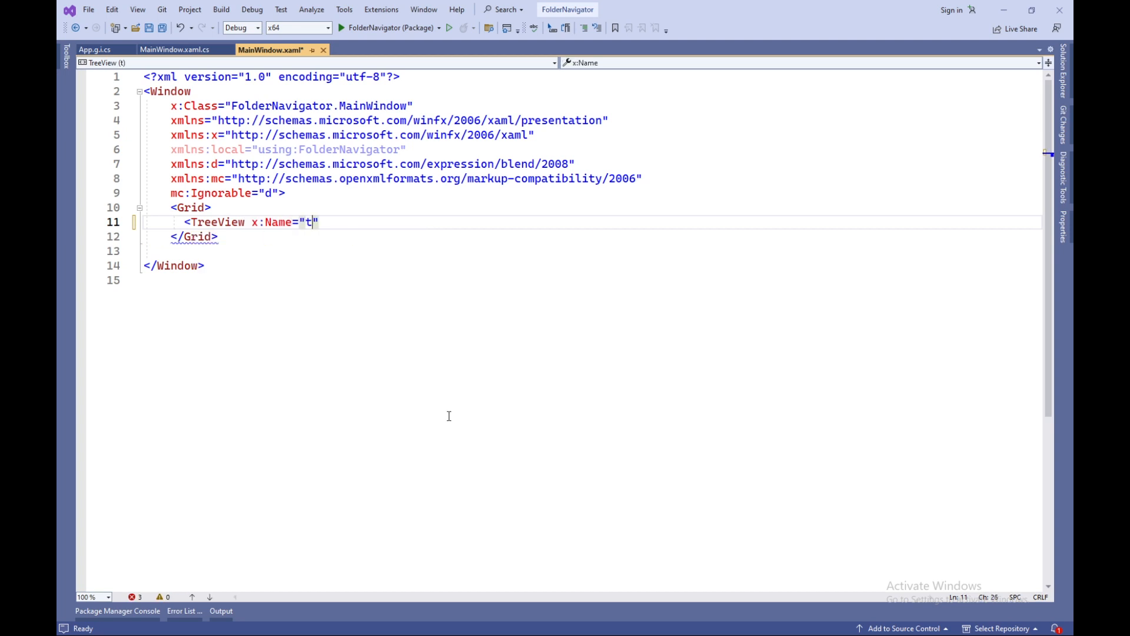
text(reeView" HorizontalAlignment="Stretch"  VerticalAlignment="Stre)
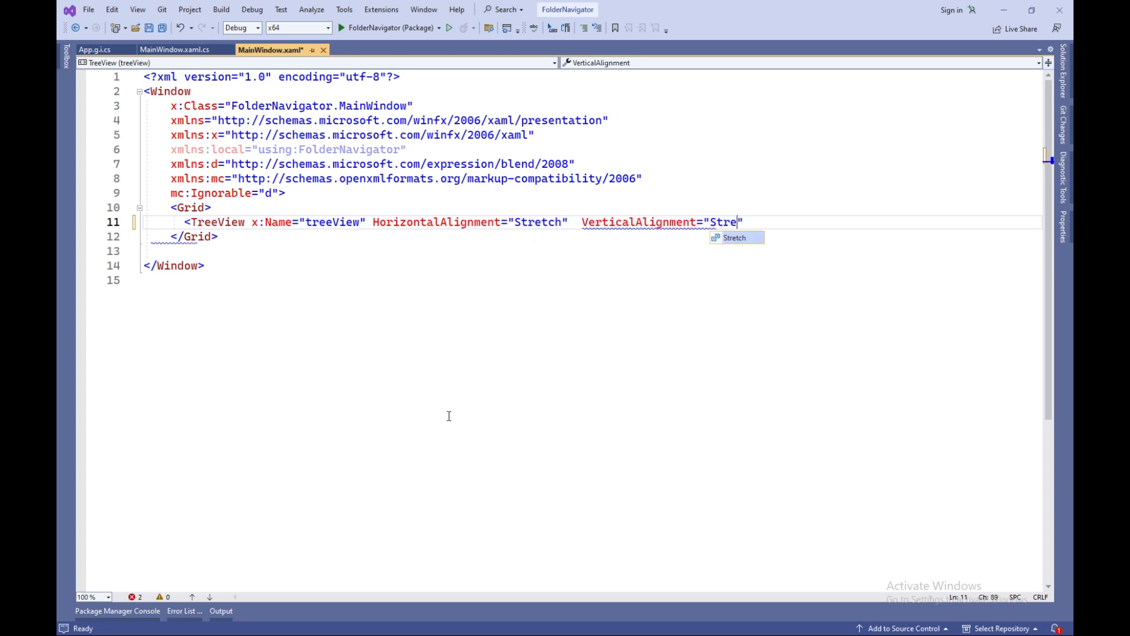
text(Margin="10")
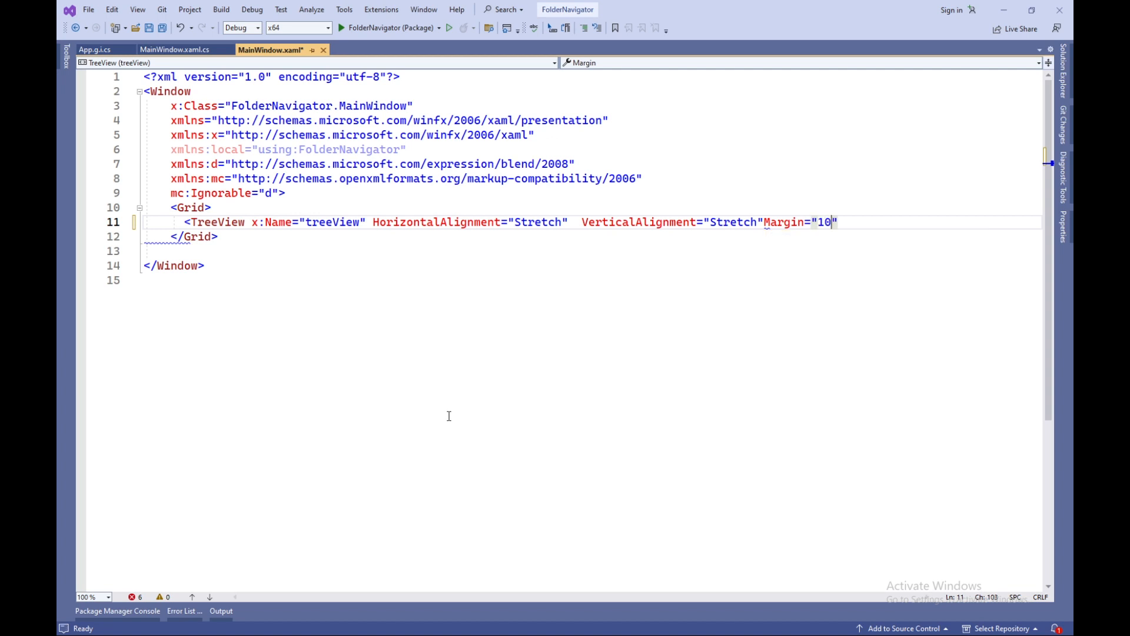
text(Expanding="tr)
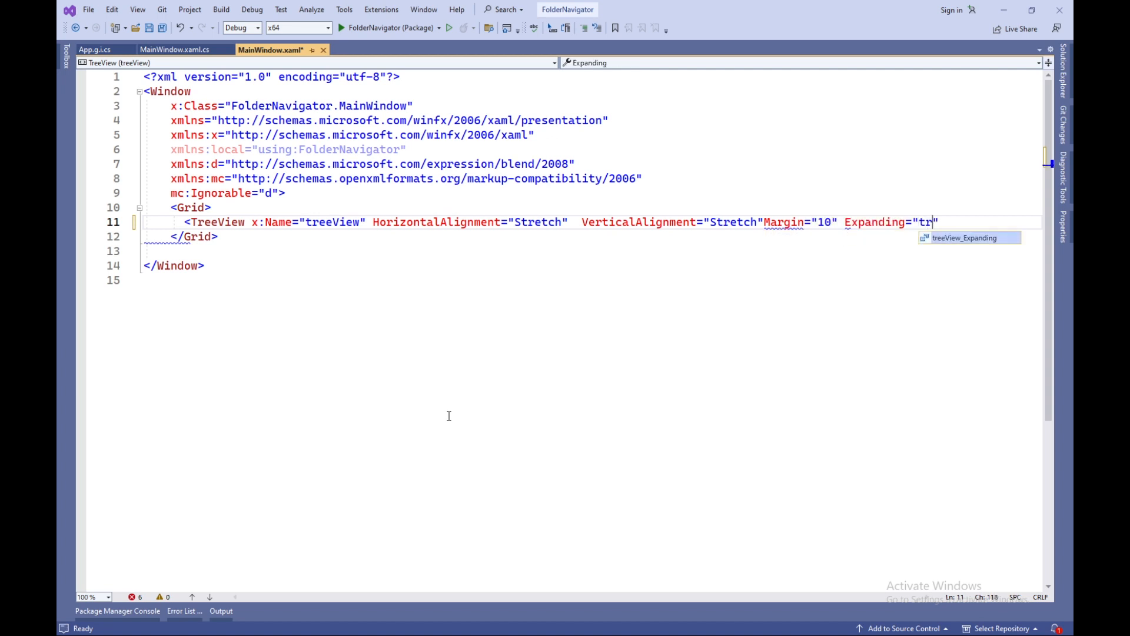
key(Tab)
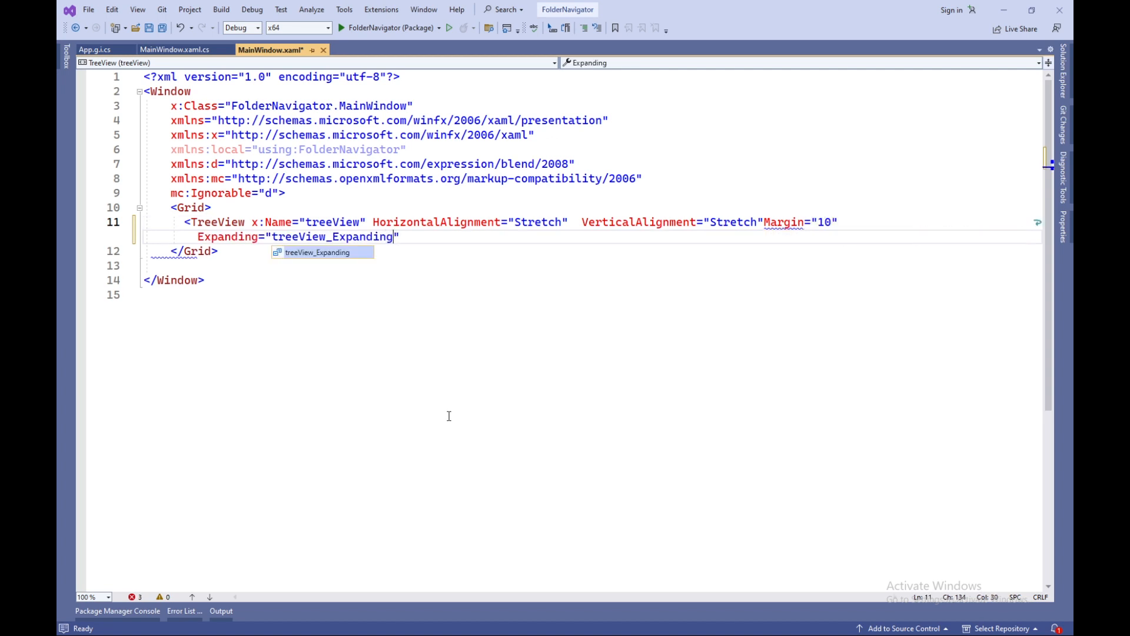
Enable double-tap and add treeView_DoubleTapped and Collapsed handlers to the TreeView
text(IsDoubleTapEn)
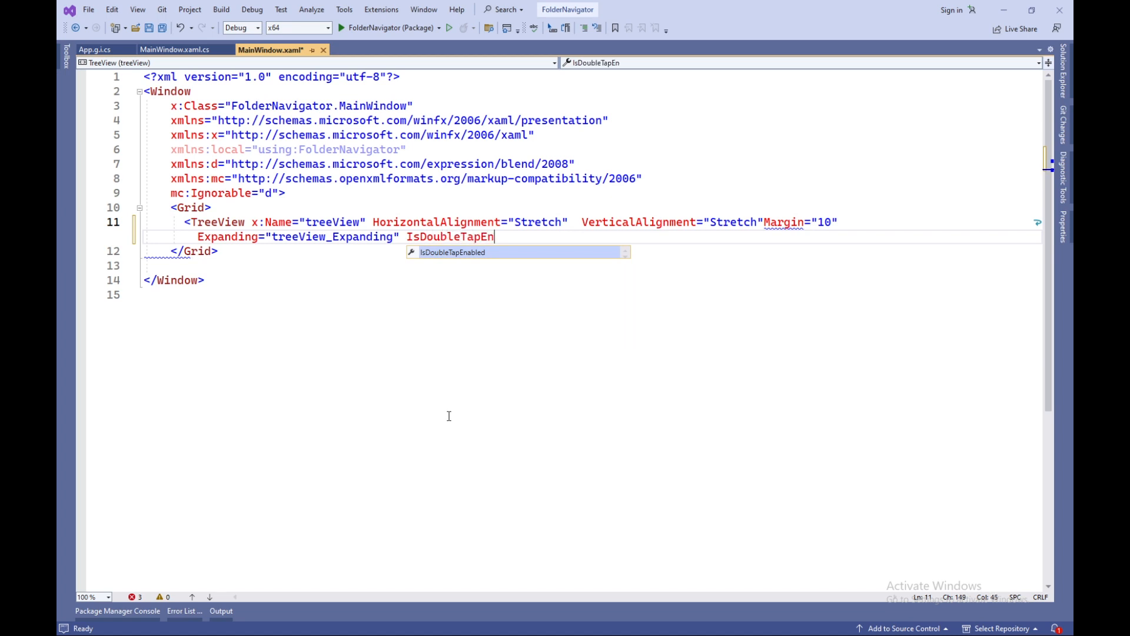
text(abled="True"DoubleTapped="treeVi)
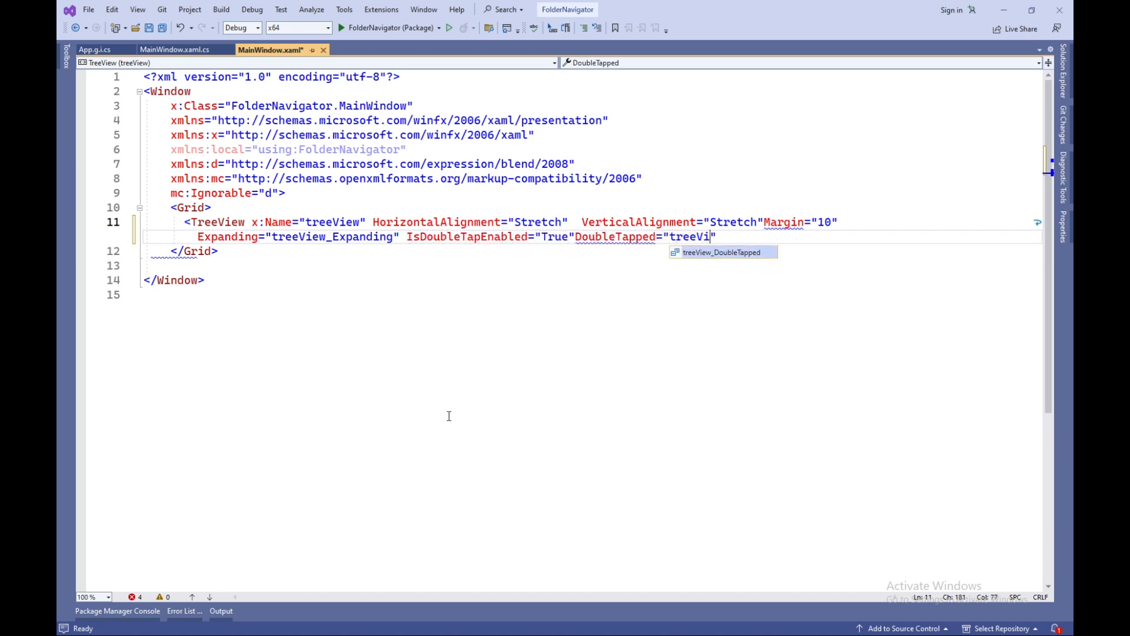
key(Tab)
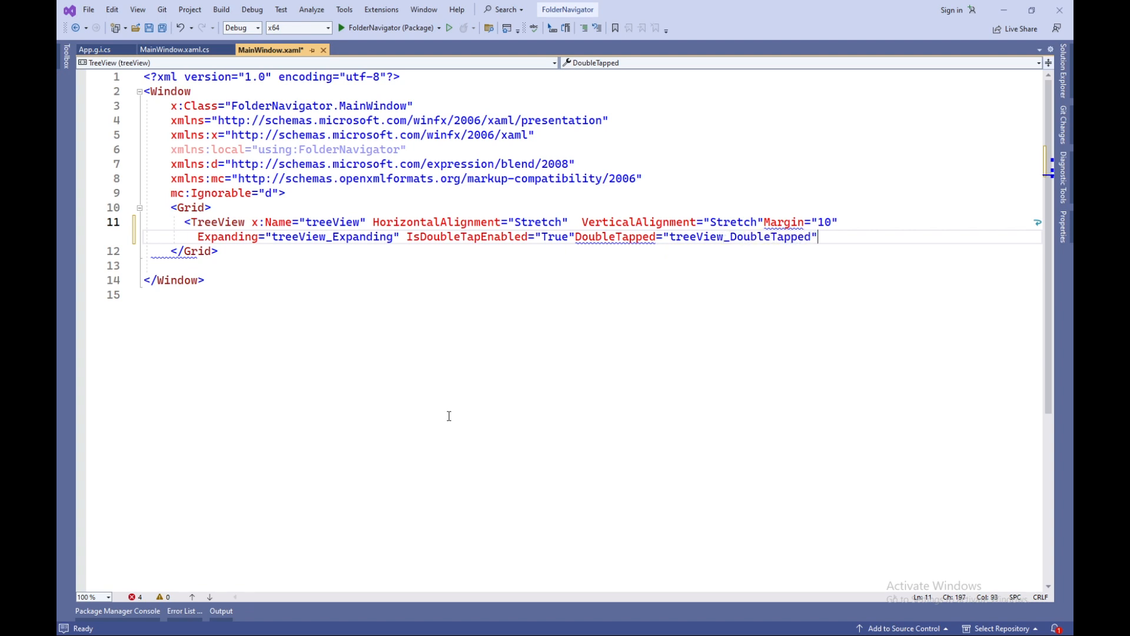
text(Collapsed="treeView_Collapsed">)
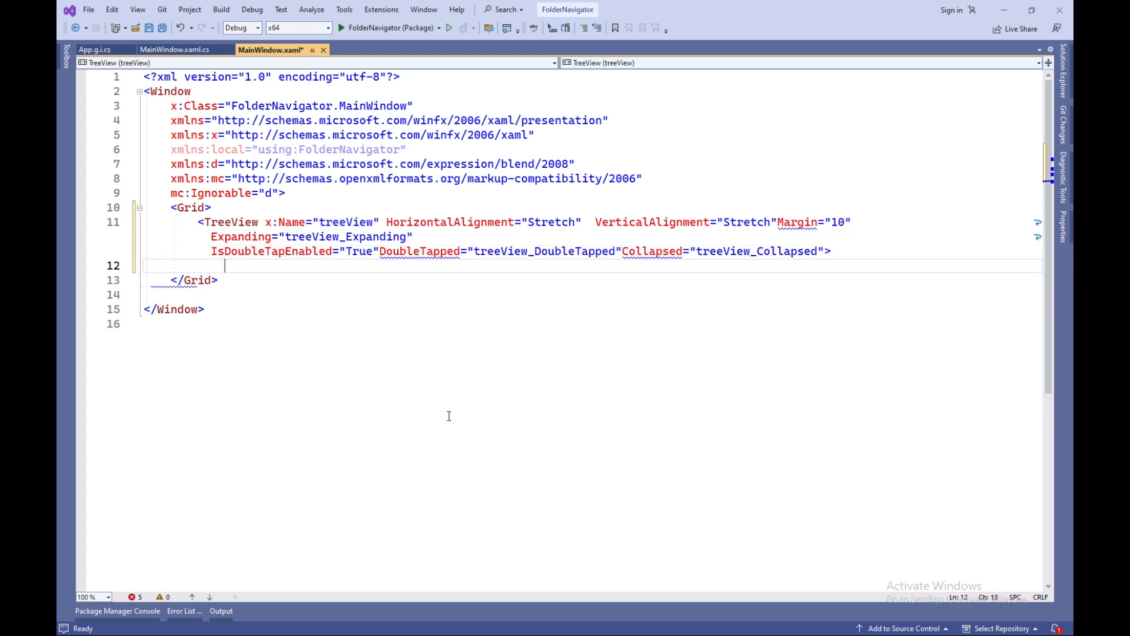
text(<TreeView.ItemContainerStyle>)
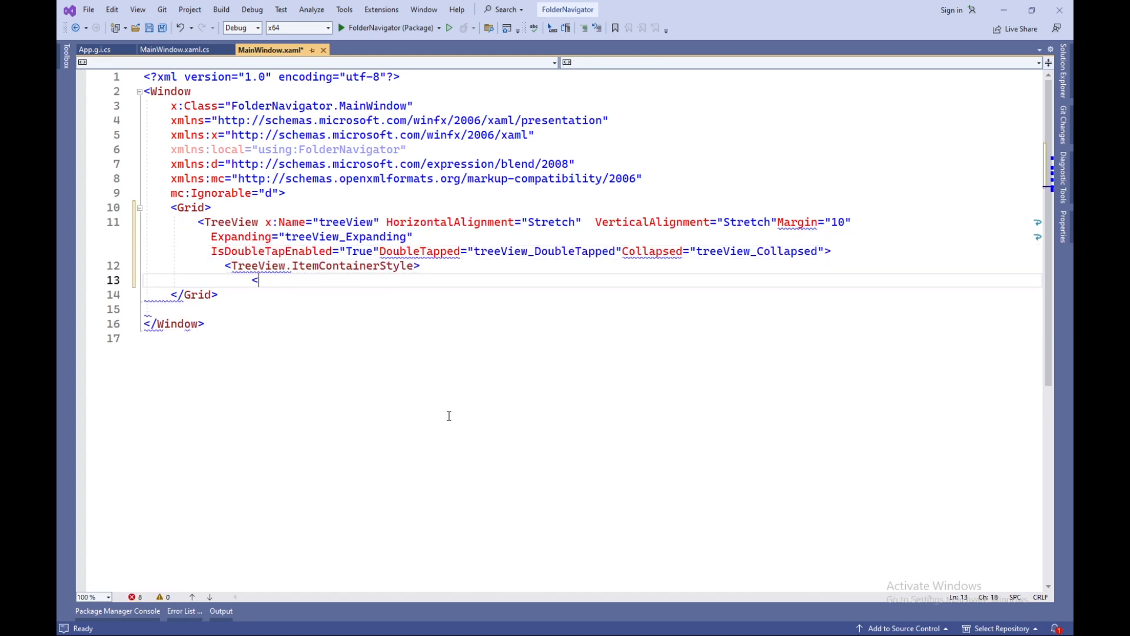
Add a TreeViewItem Style with a Setter making HasUnrealizedChildren True
text(Style TargetType)
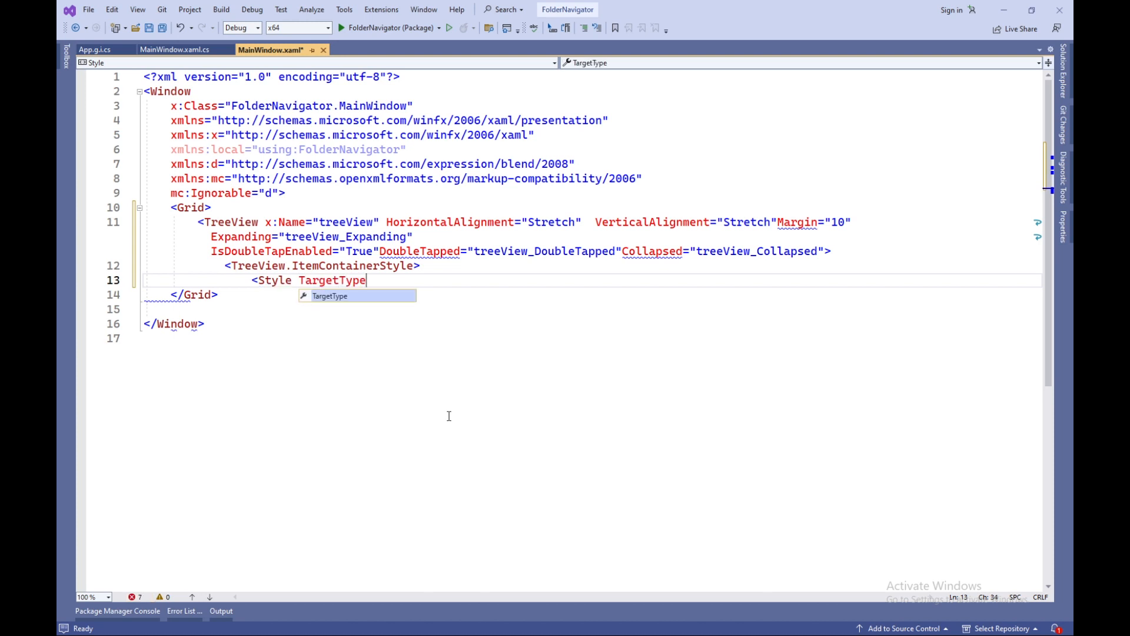
text(="TreeViewItem">)
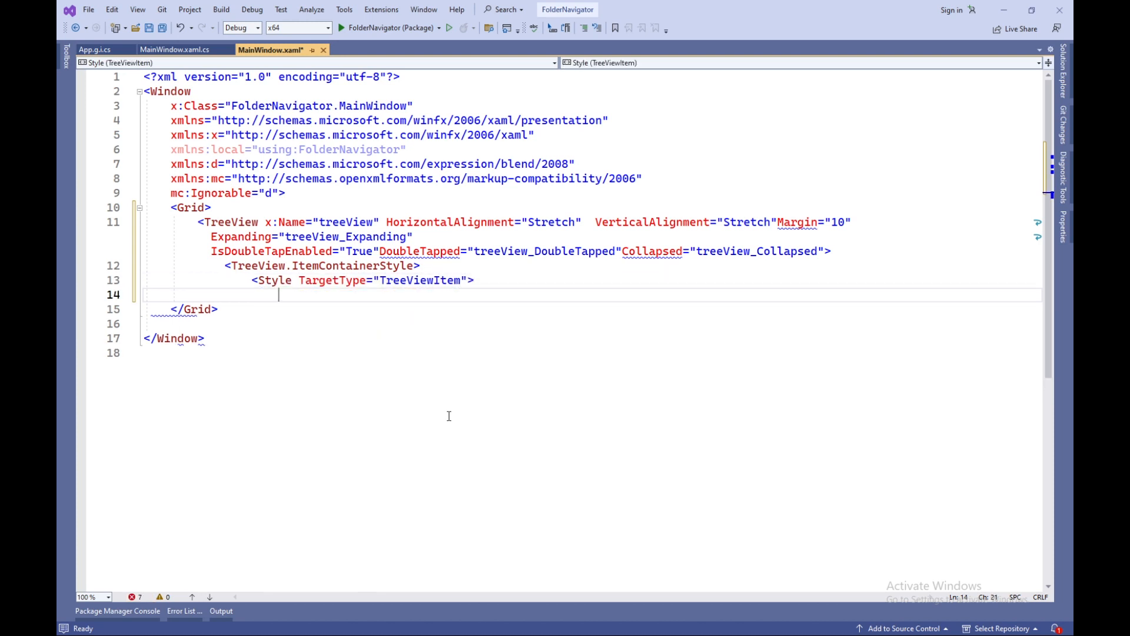
text(<Setter Property="HasUnrealized")
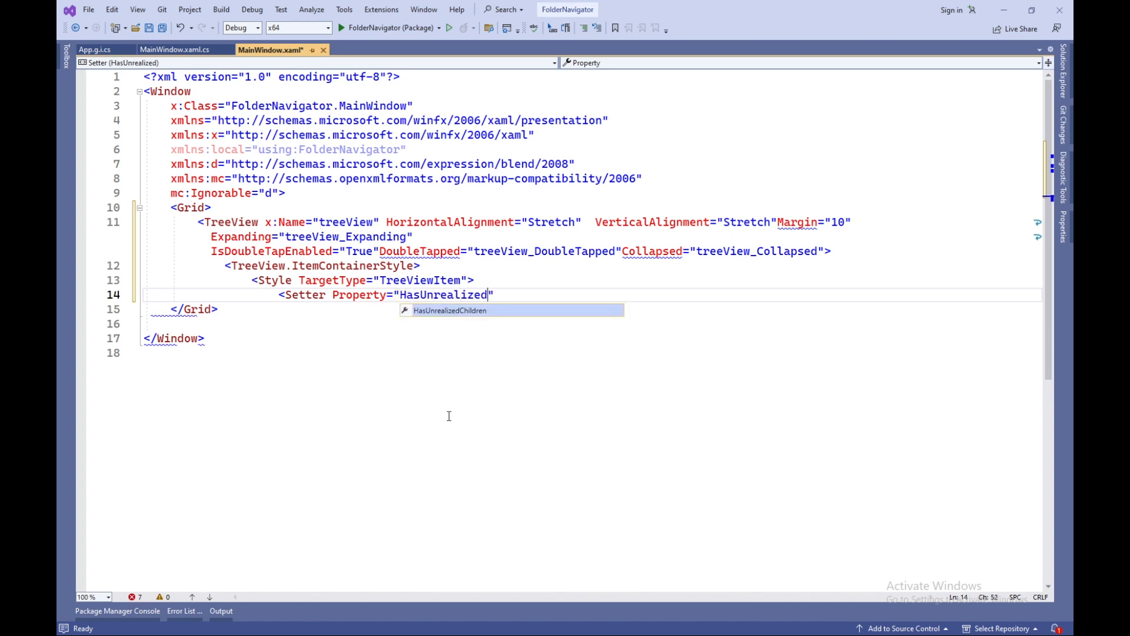
text(Children" Value)
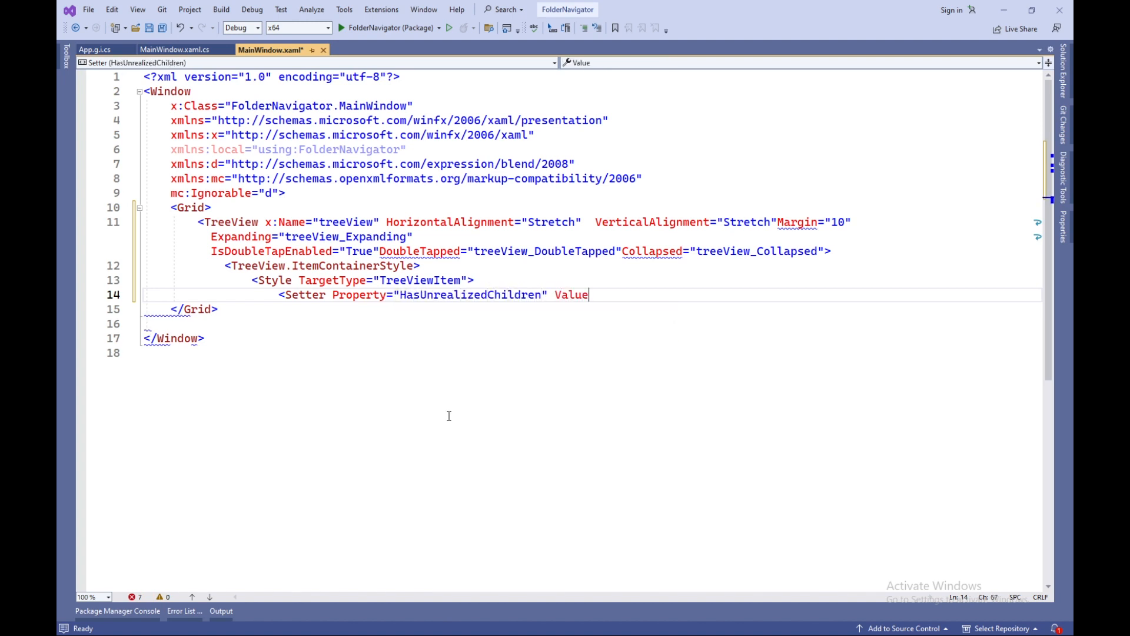
text(="True"/>)
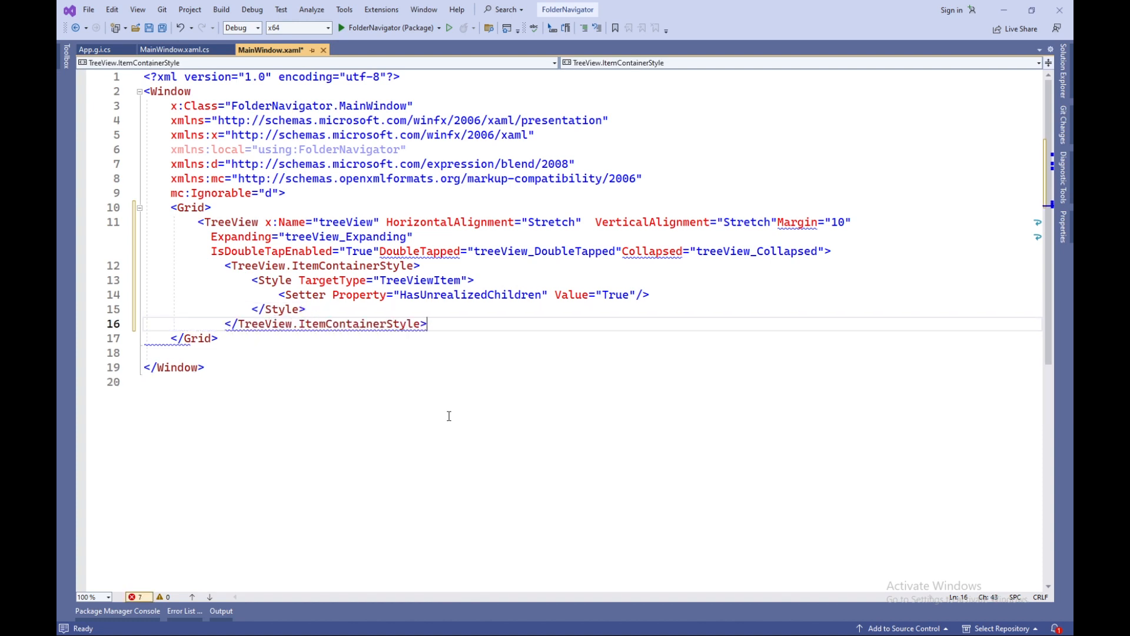
text(<TreeView.ItemTemplate>)
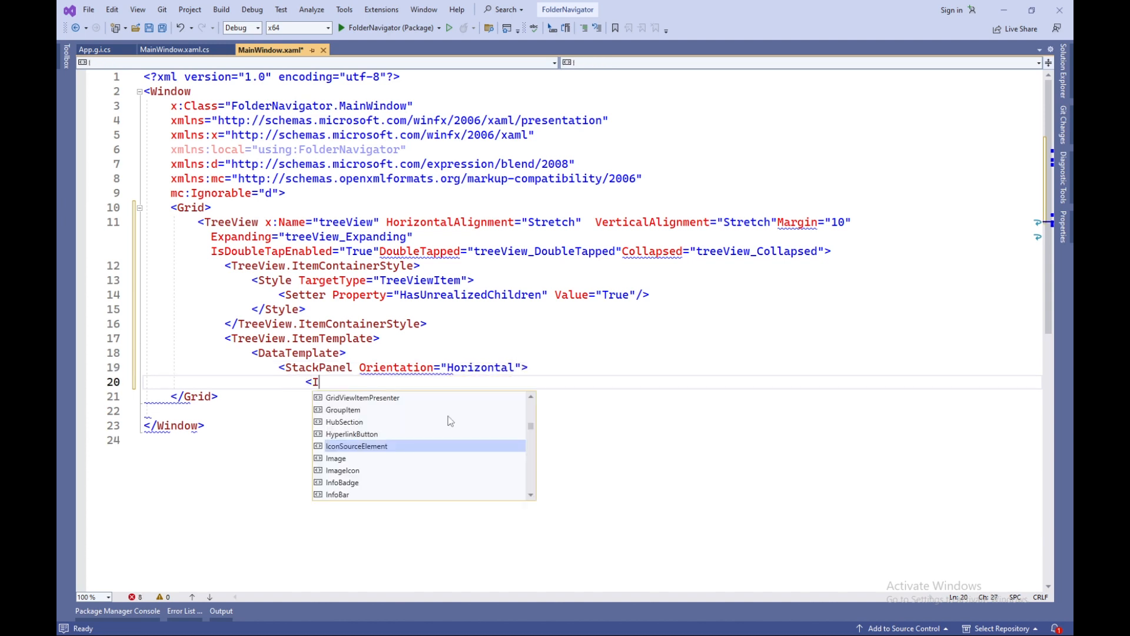
Template items as an ImageSource-bound image and centred Text-bound TextBlock, then save MainWindow.xaml
text(Image Source="{Bin)
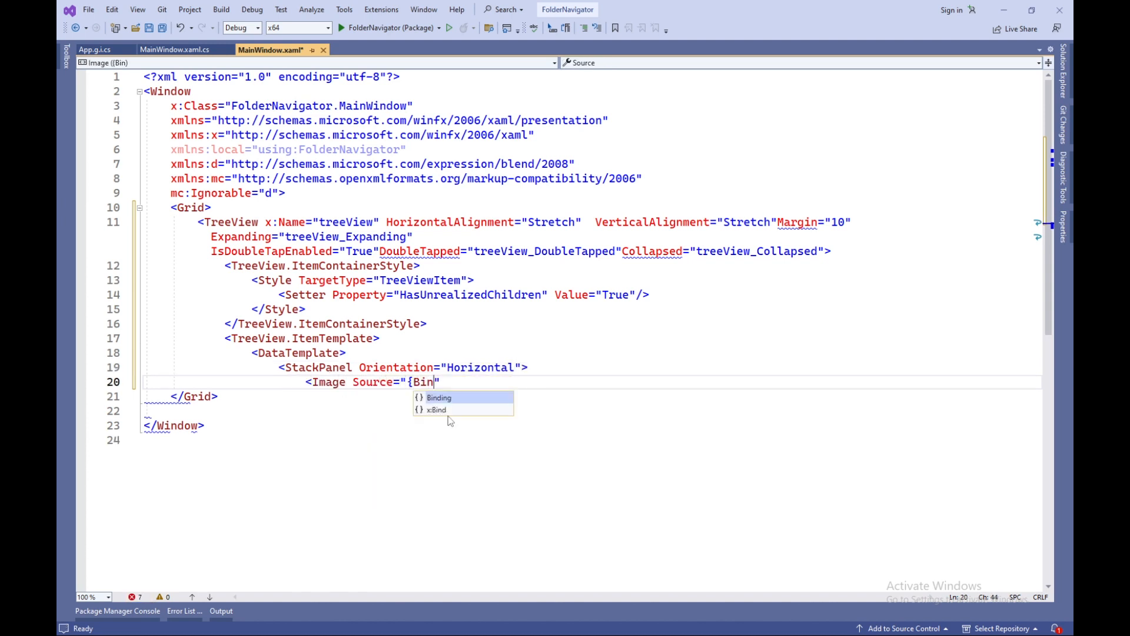
text(ding ImageSource)
text(<TextBlock Margin=")
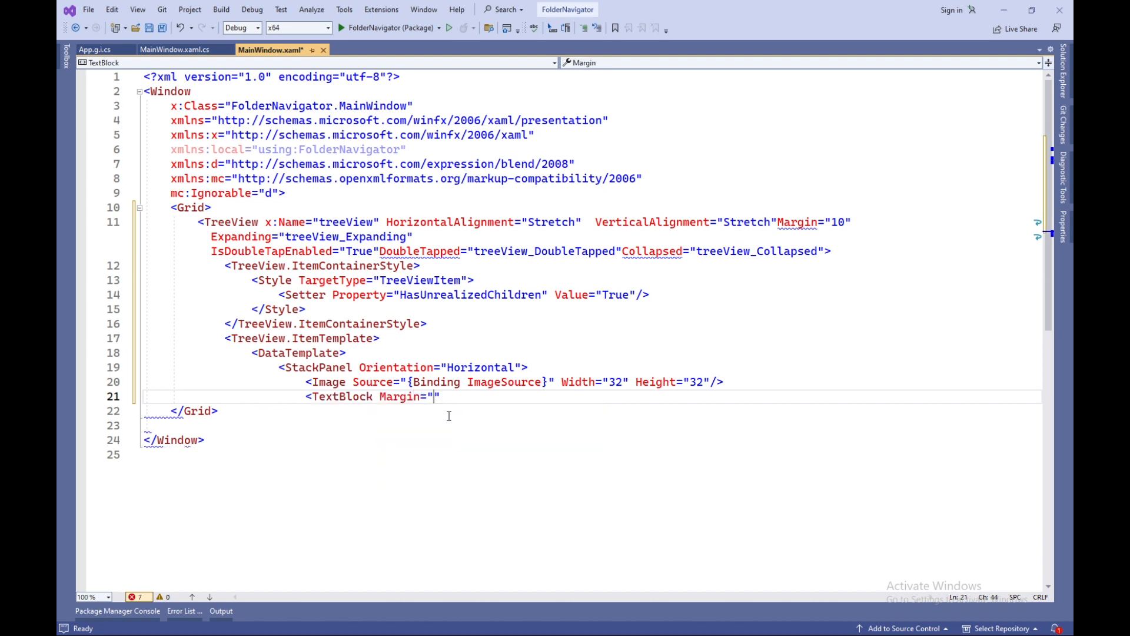
text("0,0,10,0"/>)
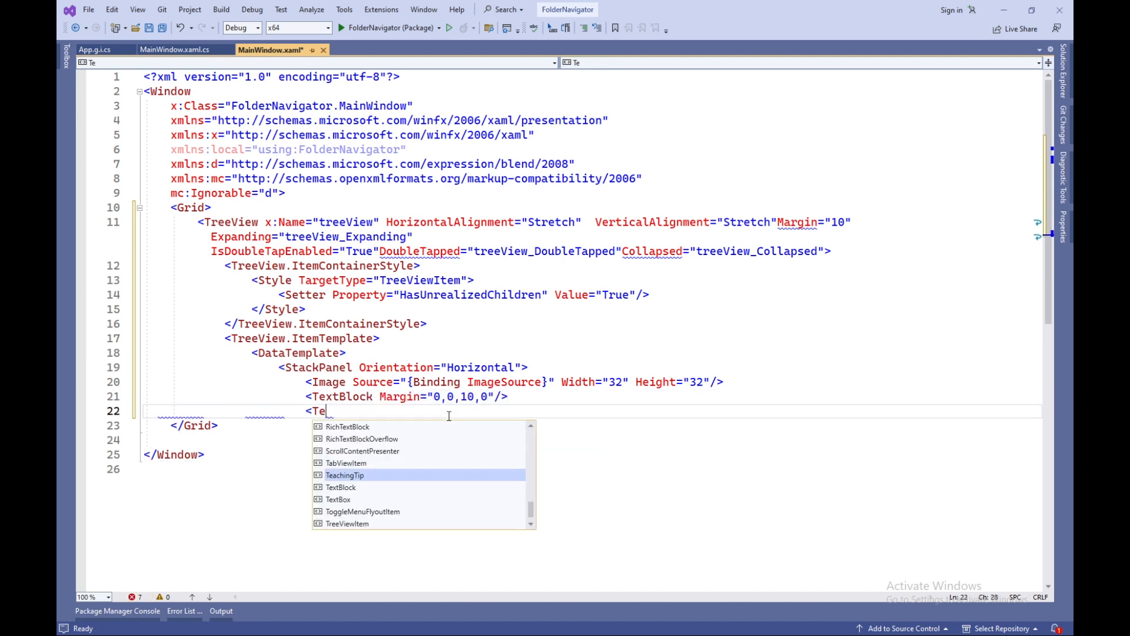
text(xtBlock Text="{B")
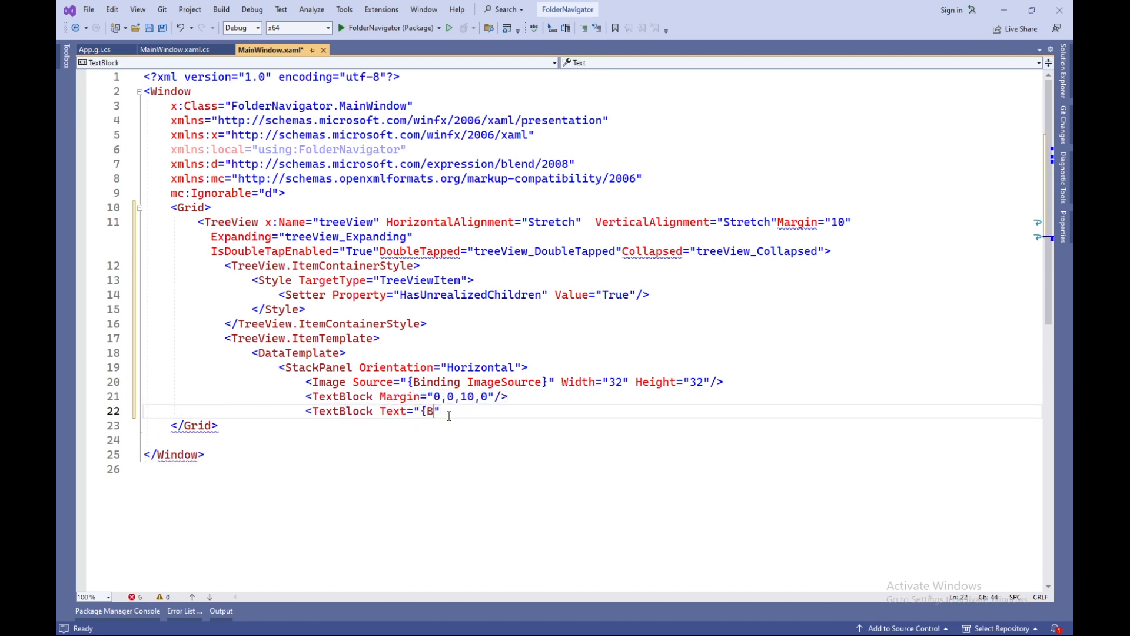
text(inding_Text}" V)
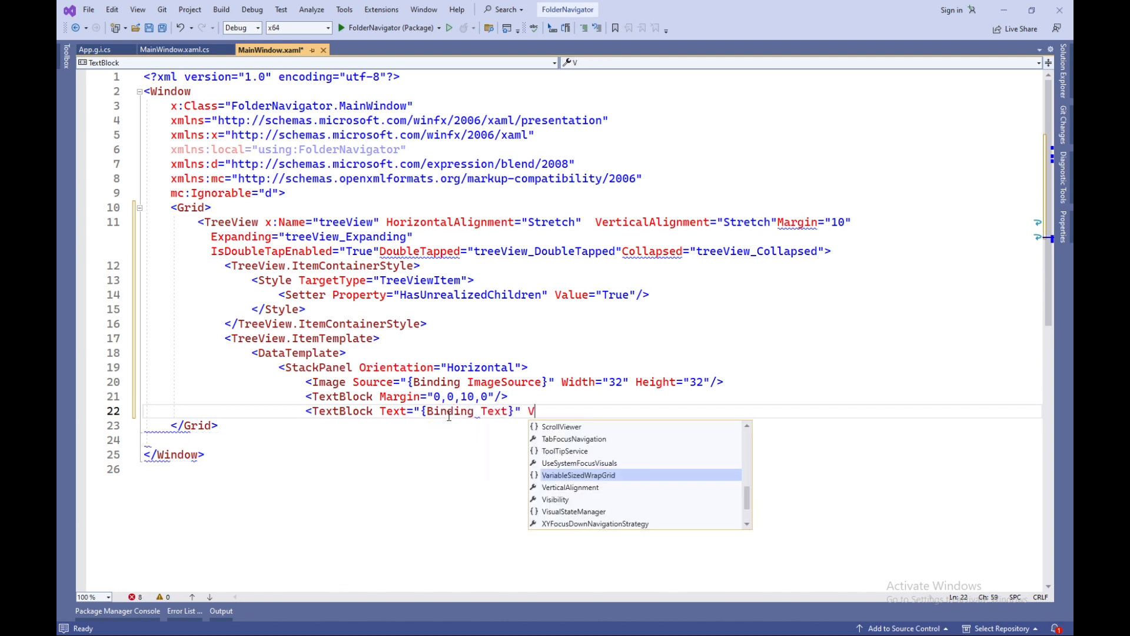
text(erticalAlignment="")
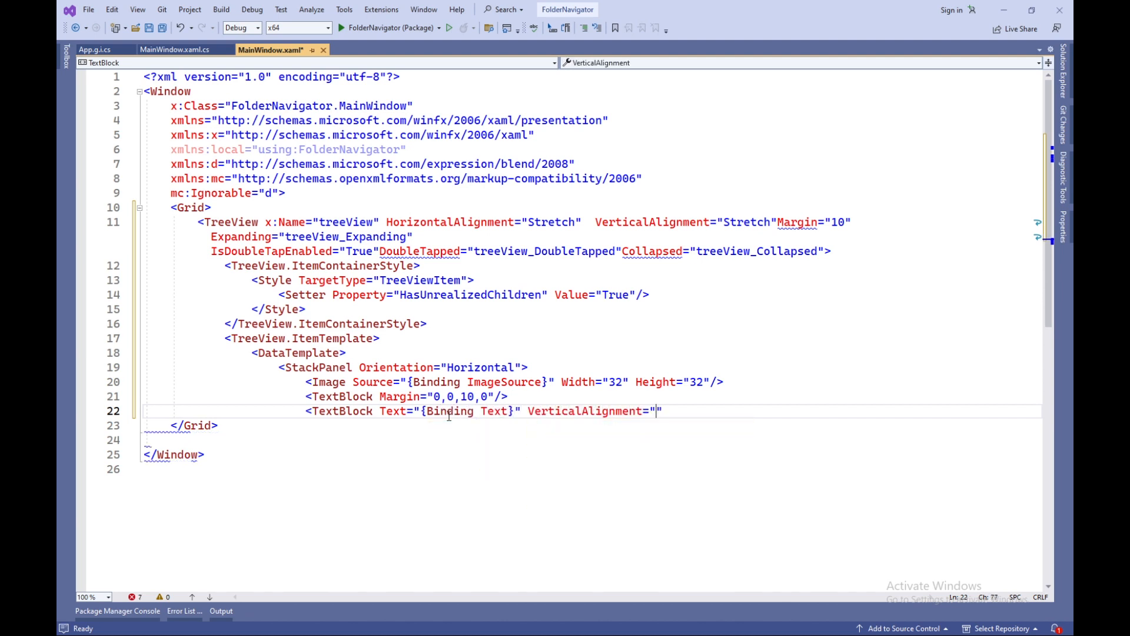
text(Center" Margin="0,0,10,0"/>)
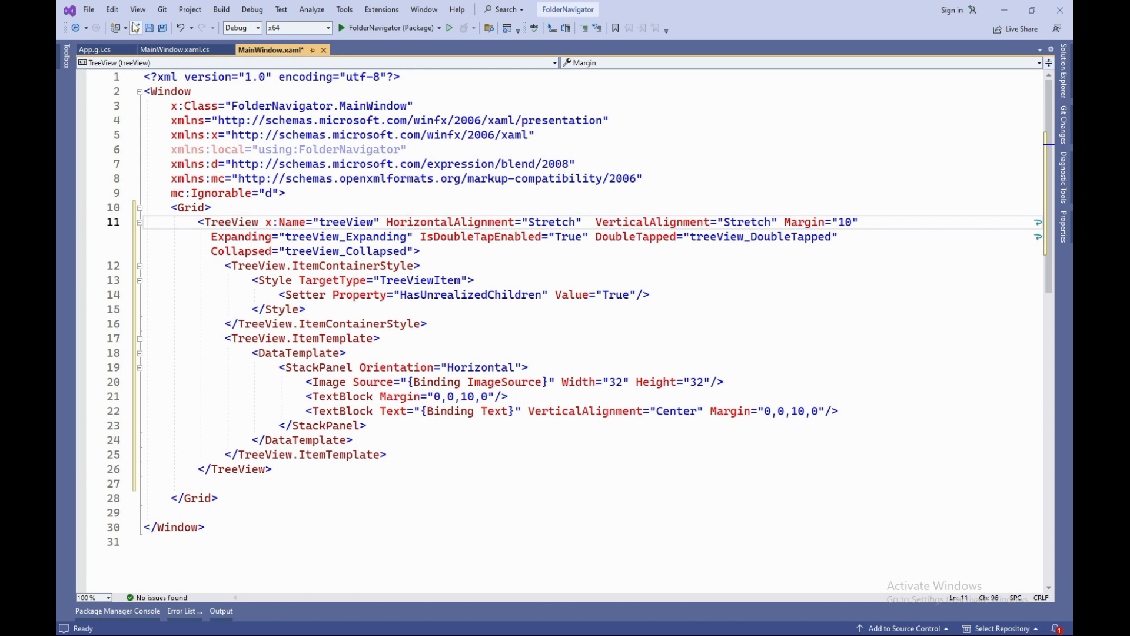
click(149, 28)
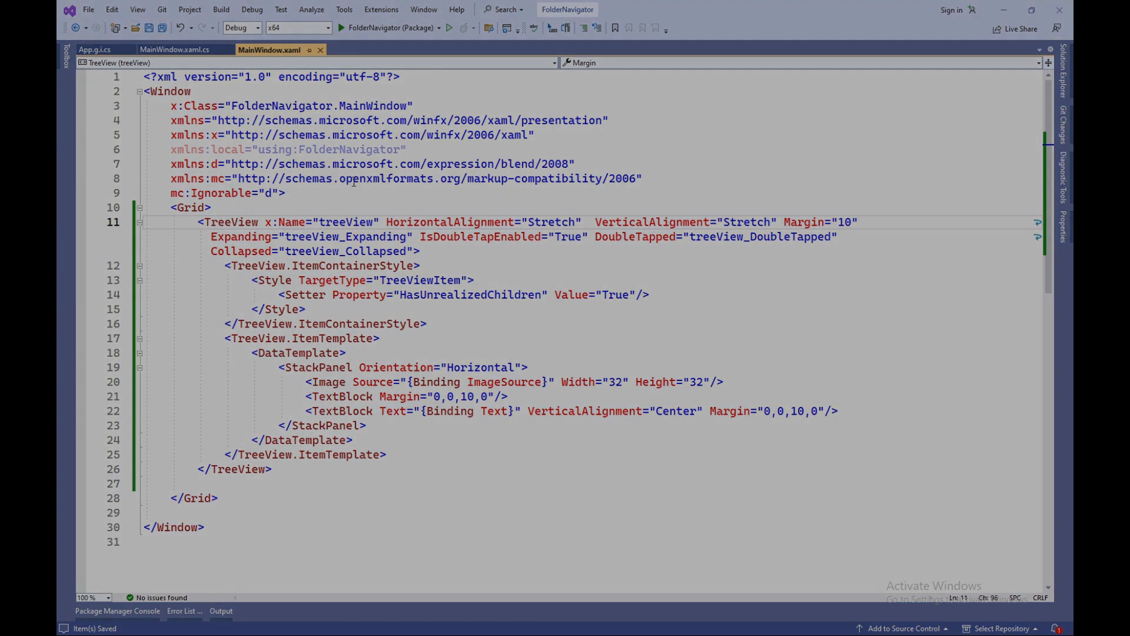
In MainWindow.xaml.cs, set Title to "Folder Navigator" after InitializeComponent in the constructor
click(174, 48)
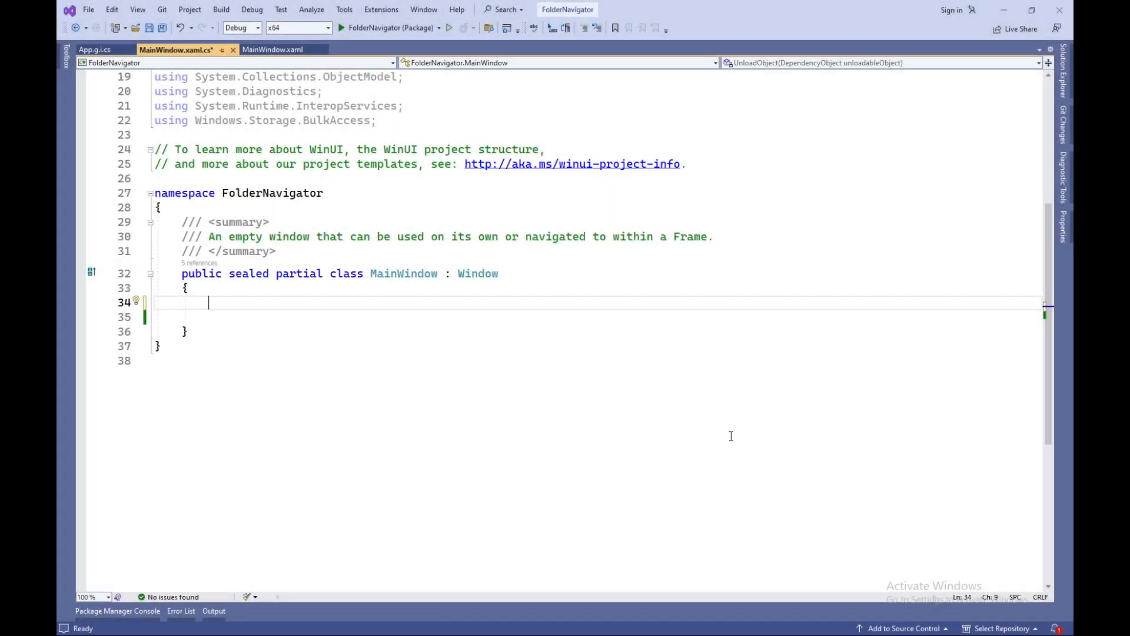
text(public MainWindow()
text(thi)
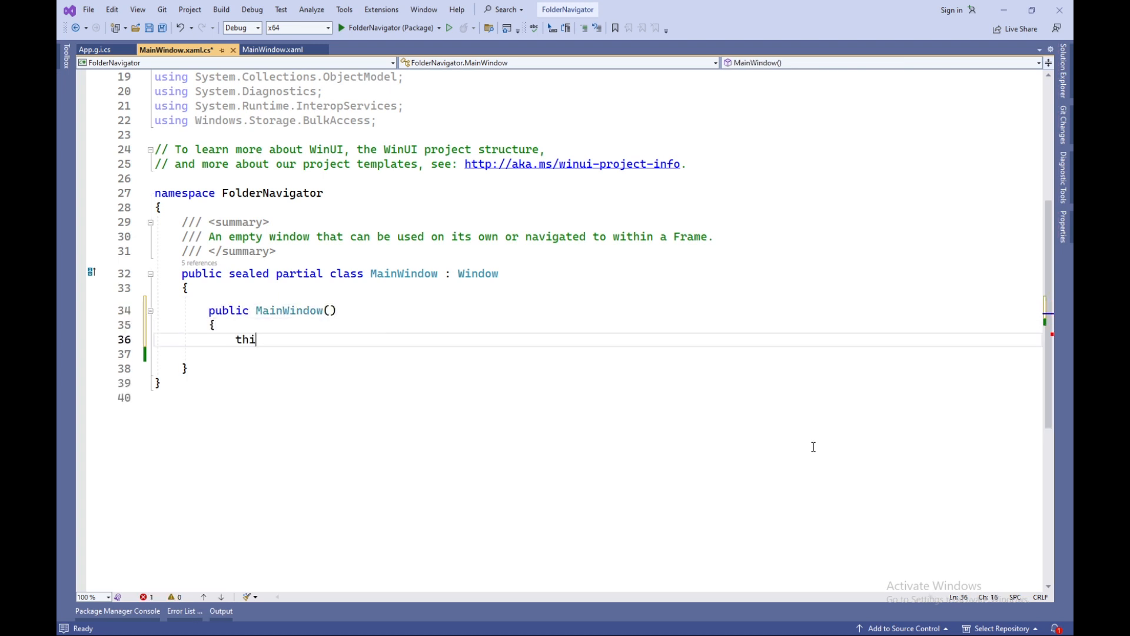
text(s.InitializeComponent();)
click(599, 354)
text(Title)
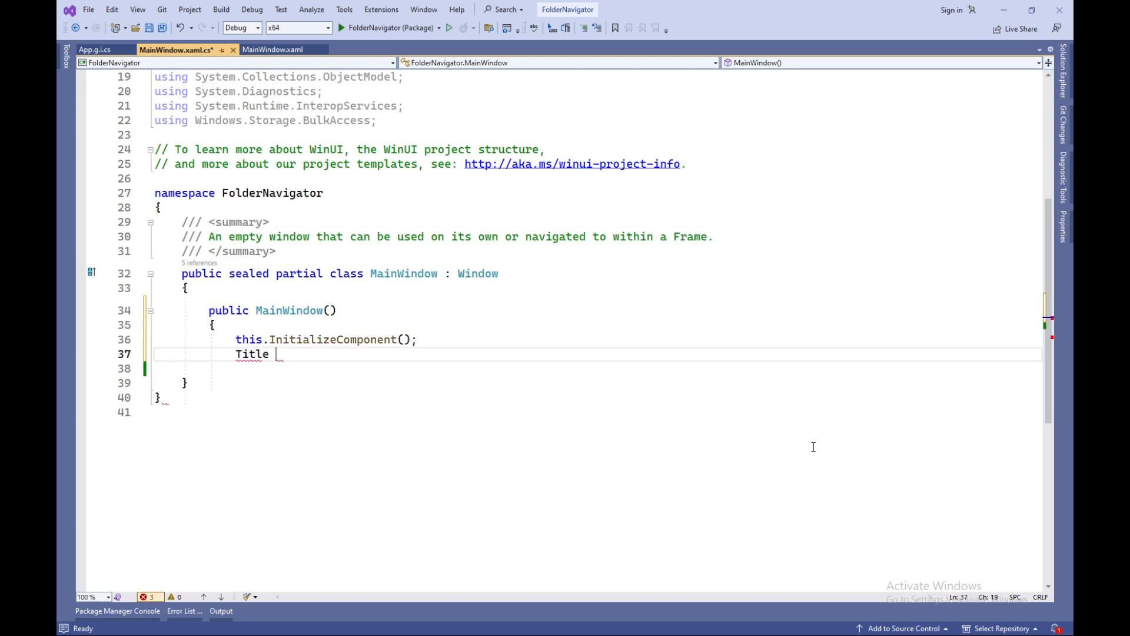
text(= "Folder Naviga)
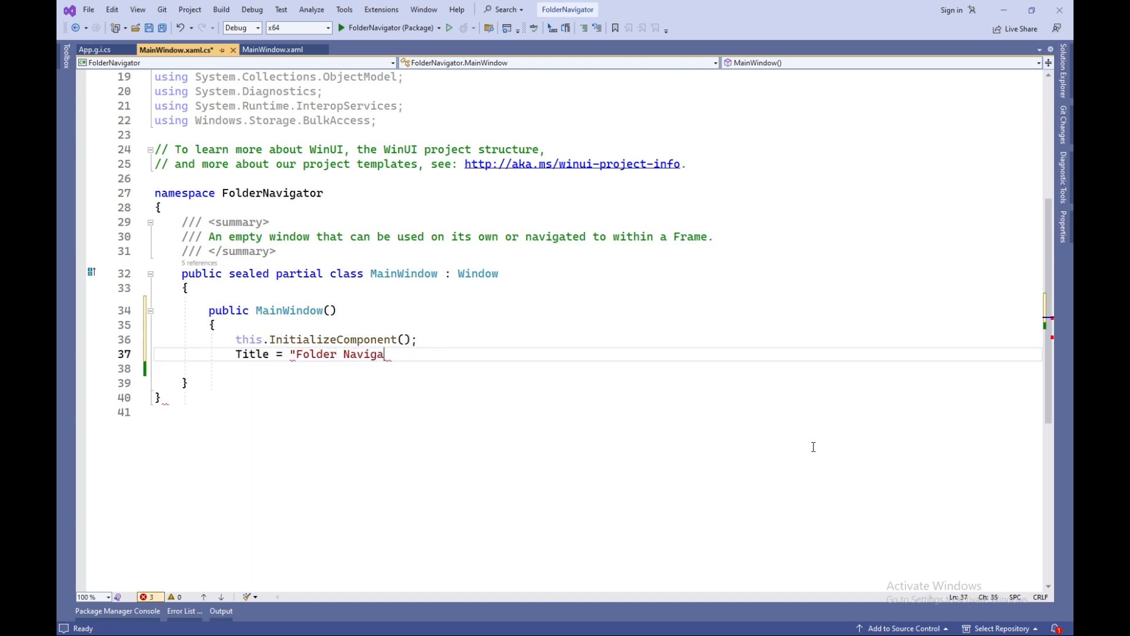
text(tor";)
click(598, 369)
text(InitializeTreeView();)
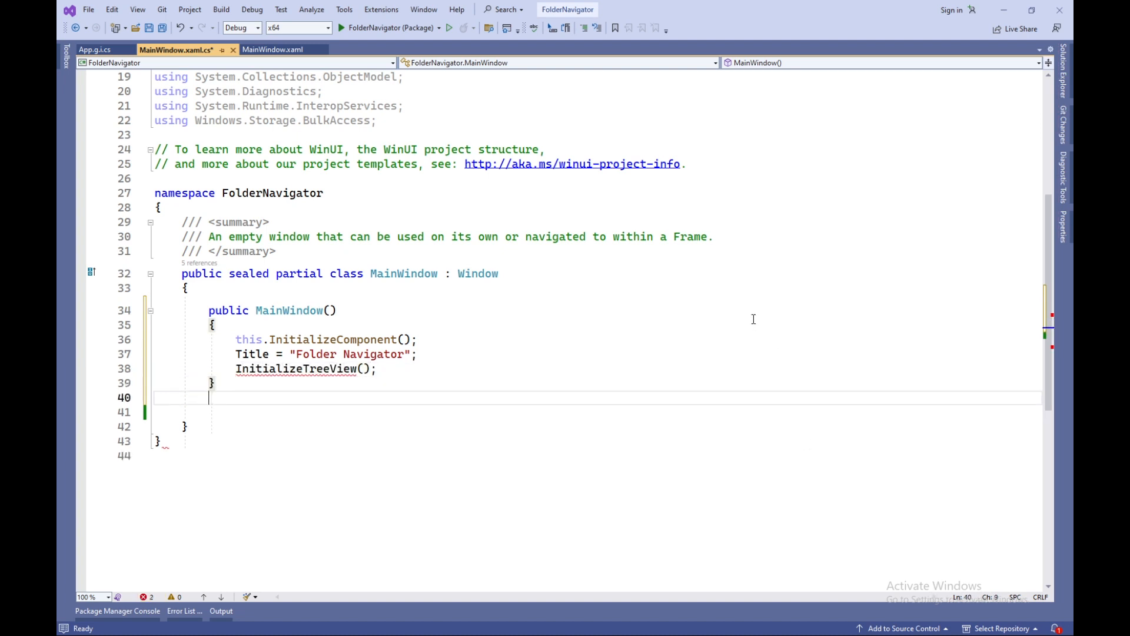
Write class TreeItem with a constructor and ImageSource, Text and Path auto-properties
text(public class T)
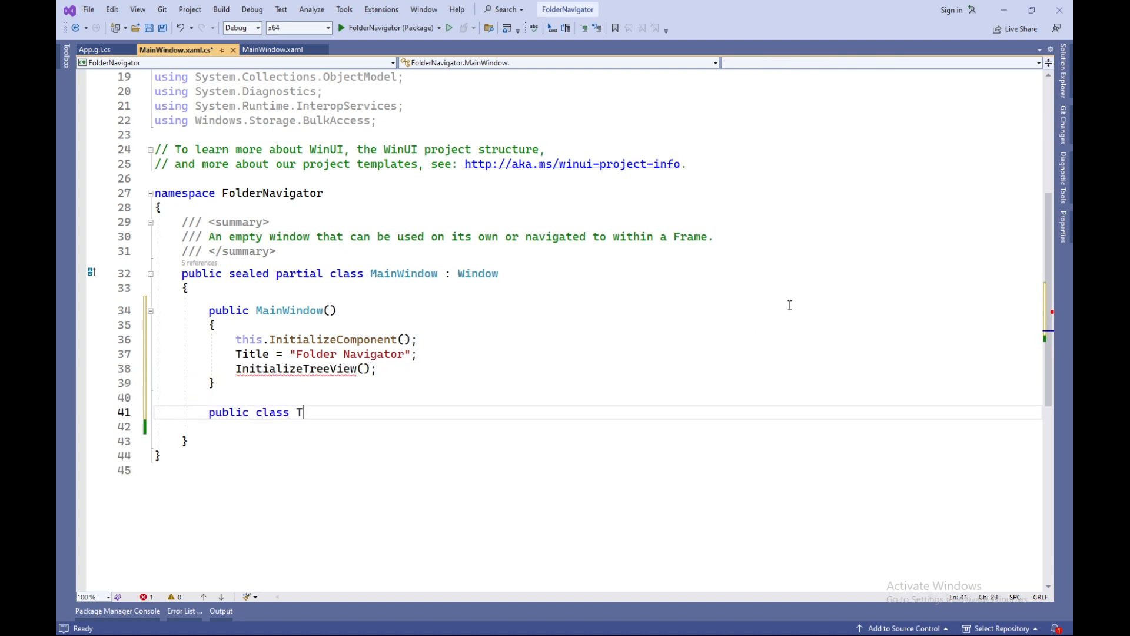
text(reeItem)
text(public BitmapImage ImageSource { get)
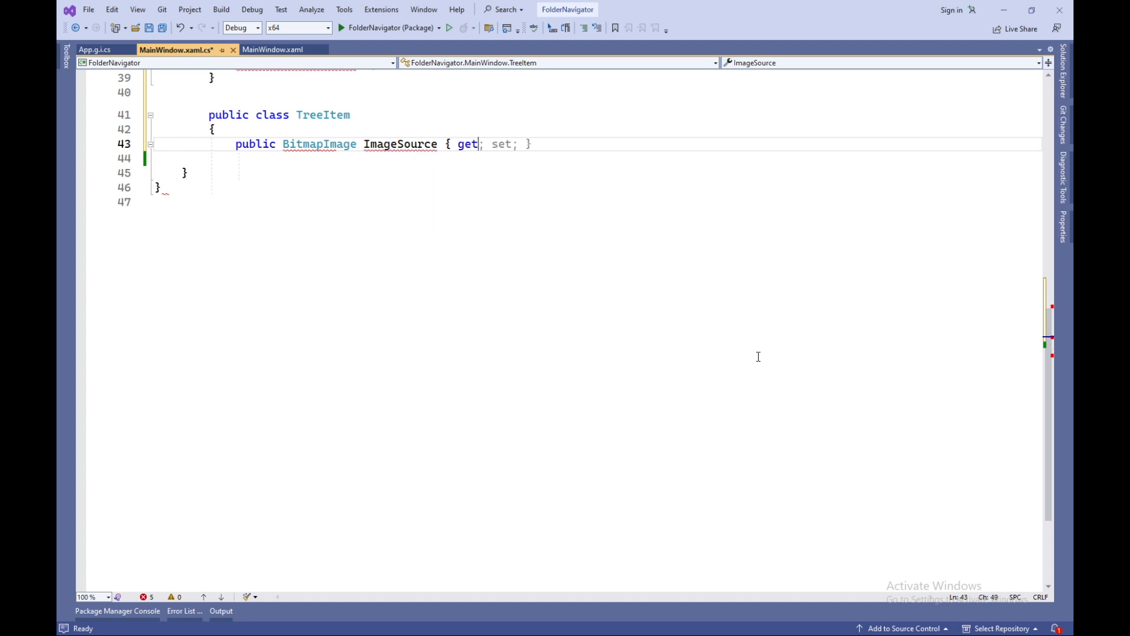
text(public TreeItem() {)
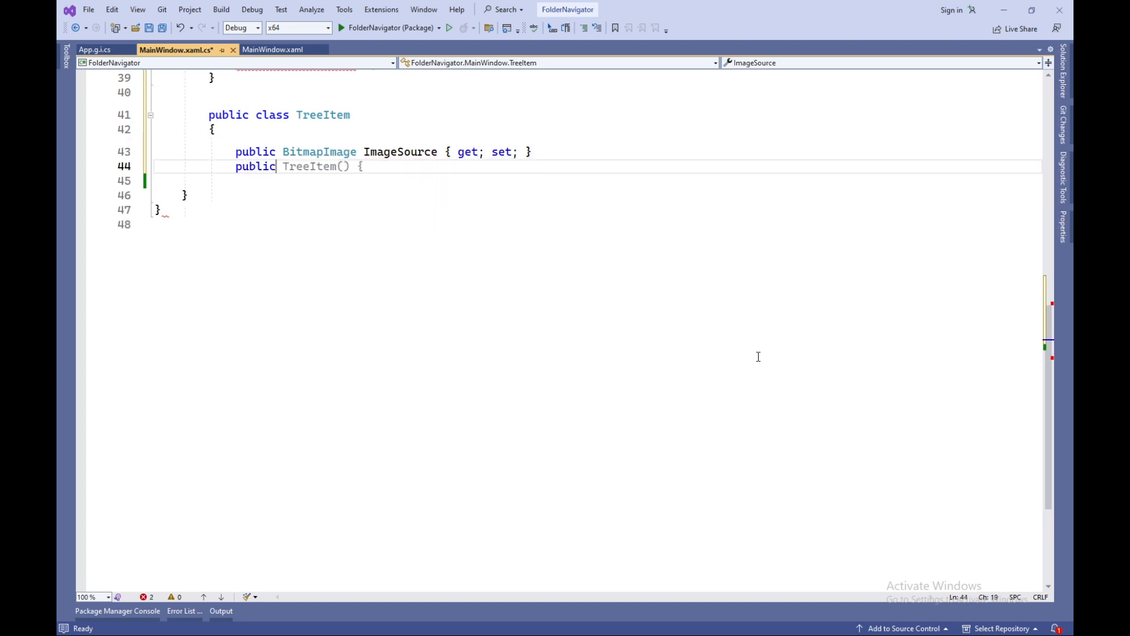
text(string Text { g)
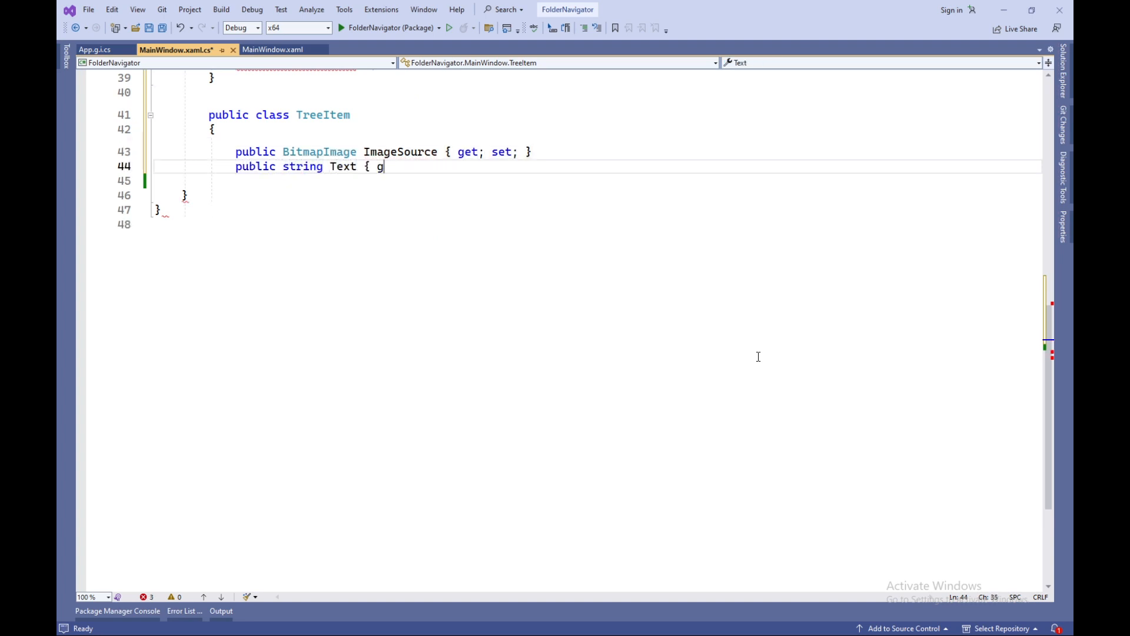
text(et; set; })
text(public string Path {)
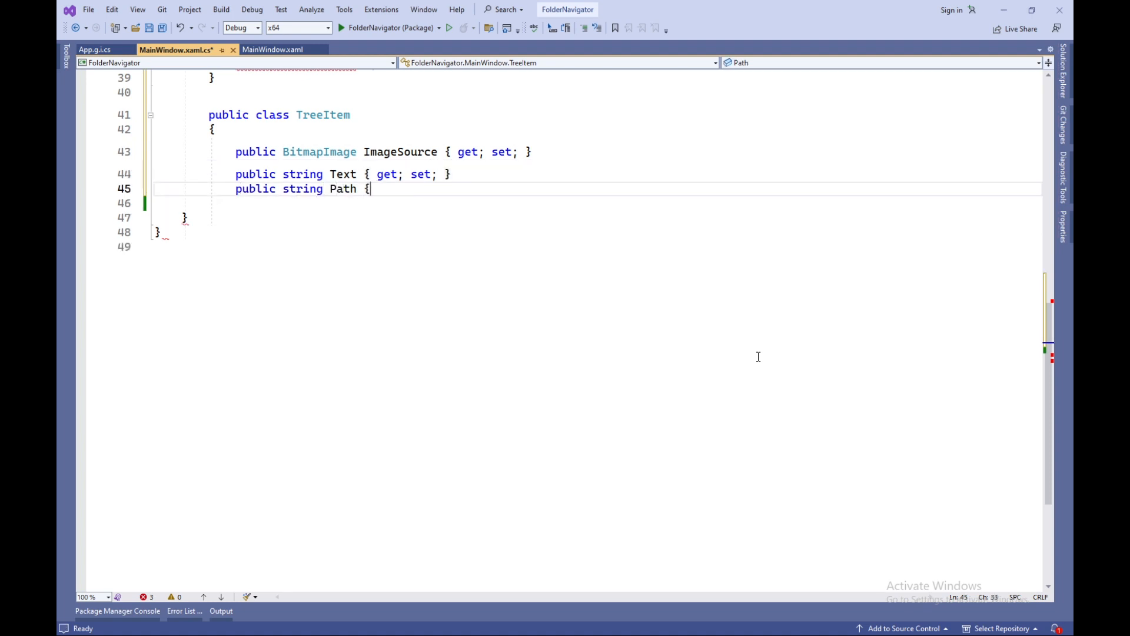
text(get; set; })
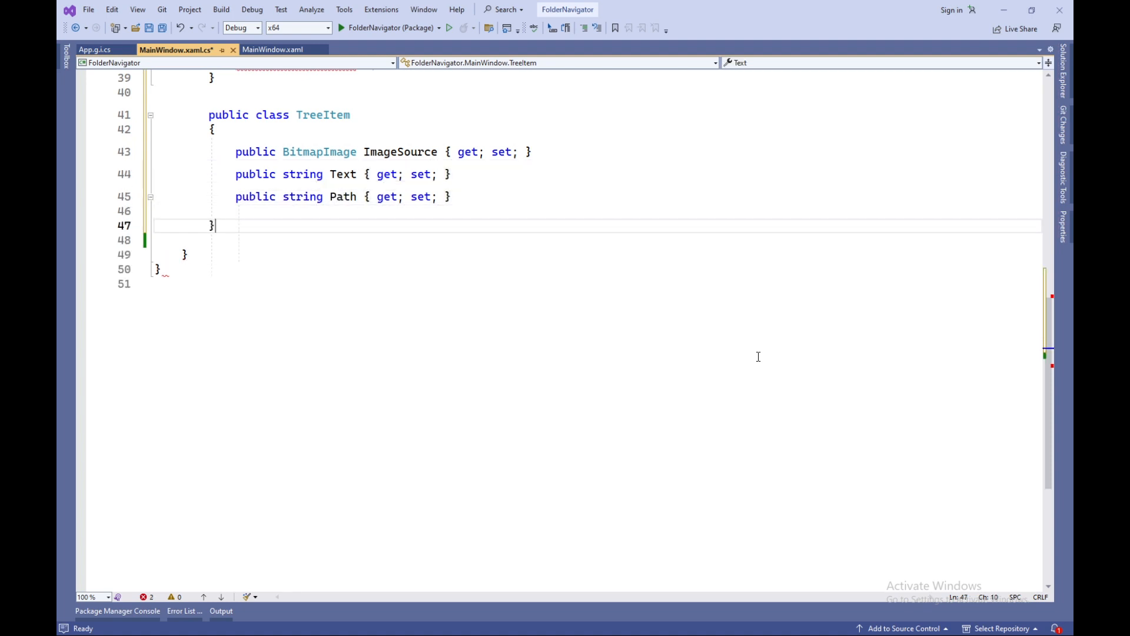
Declare the treeItems field as a new ObservableCollection<TreeItem>
text(ObservableCo)
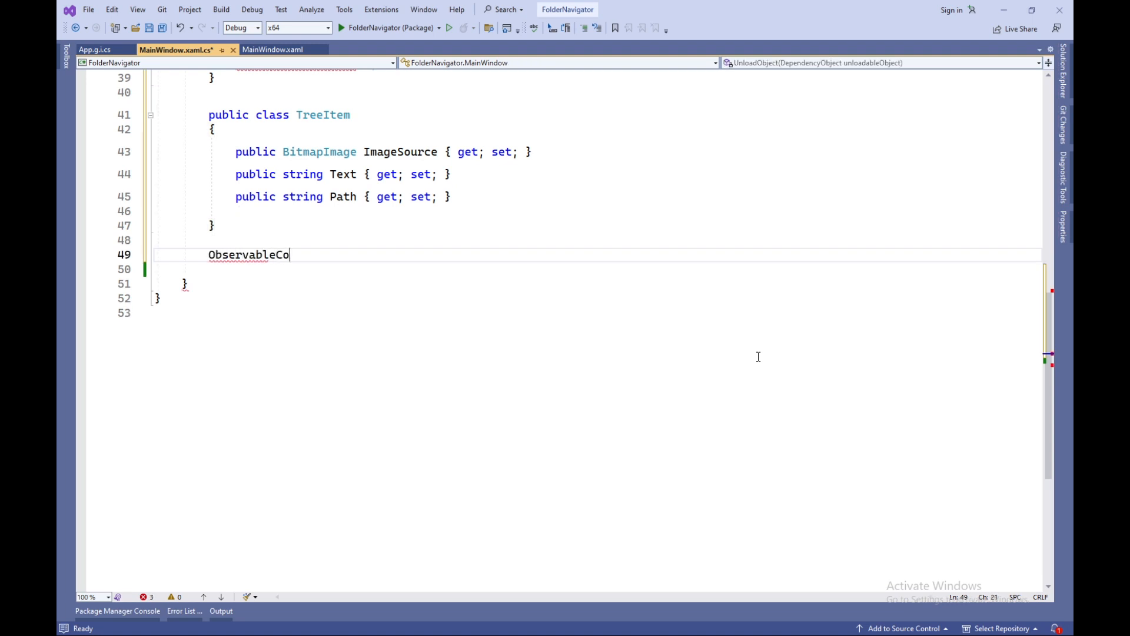
text(llection<TreeItem> treeItems = n)
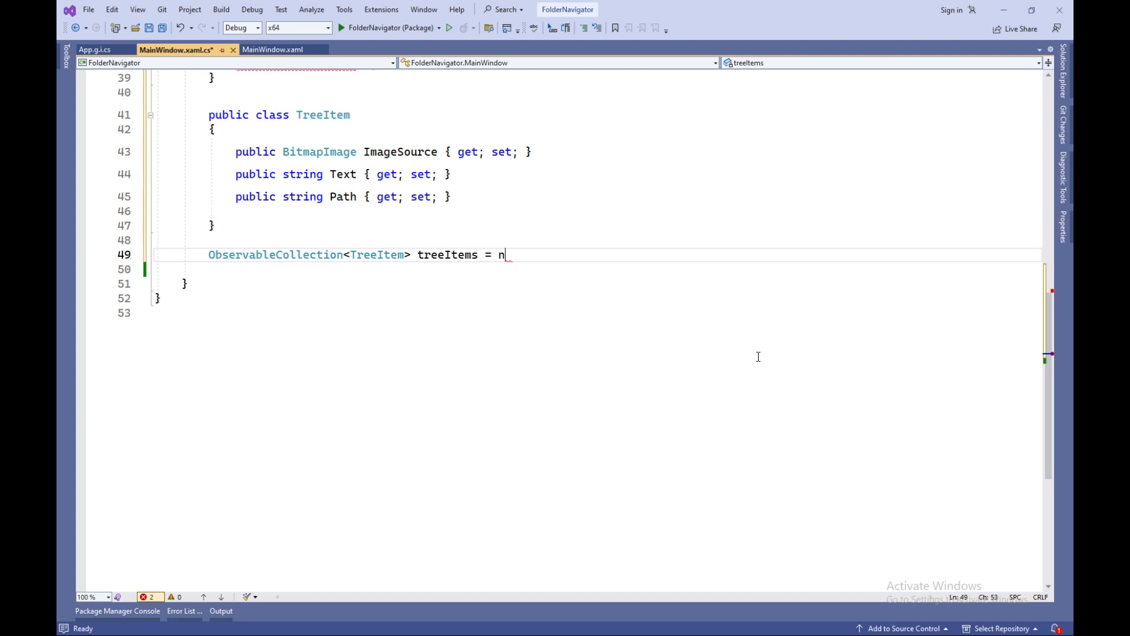
text(ew ObservableCol)
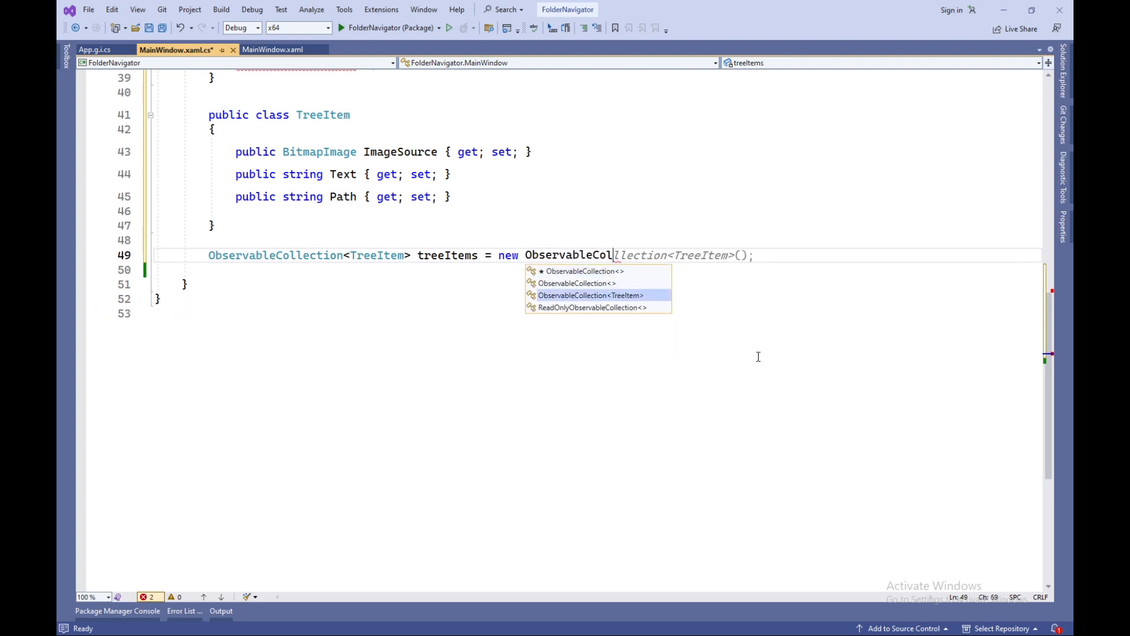
text(lection<TreeItem)
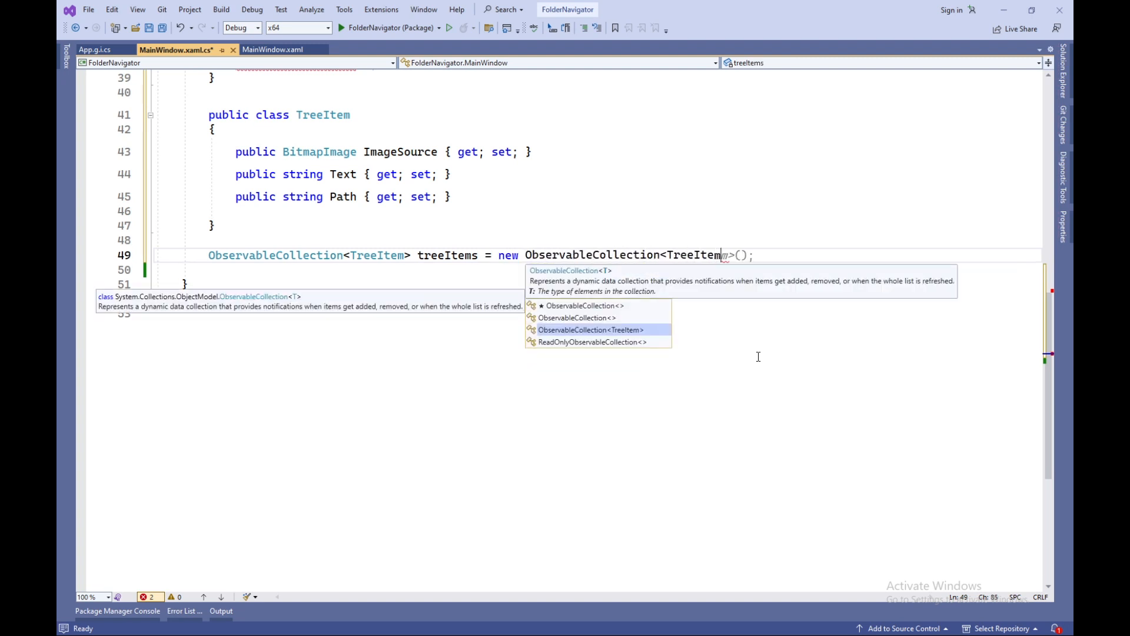
Start async InitializeTreeView, looping over the drives from DriveInfo.GetDrives()
text(private async void InitializeTreeView()
text({)
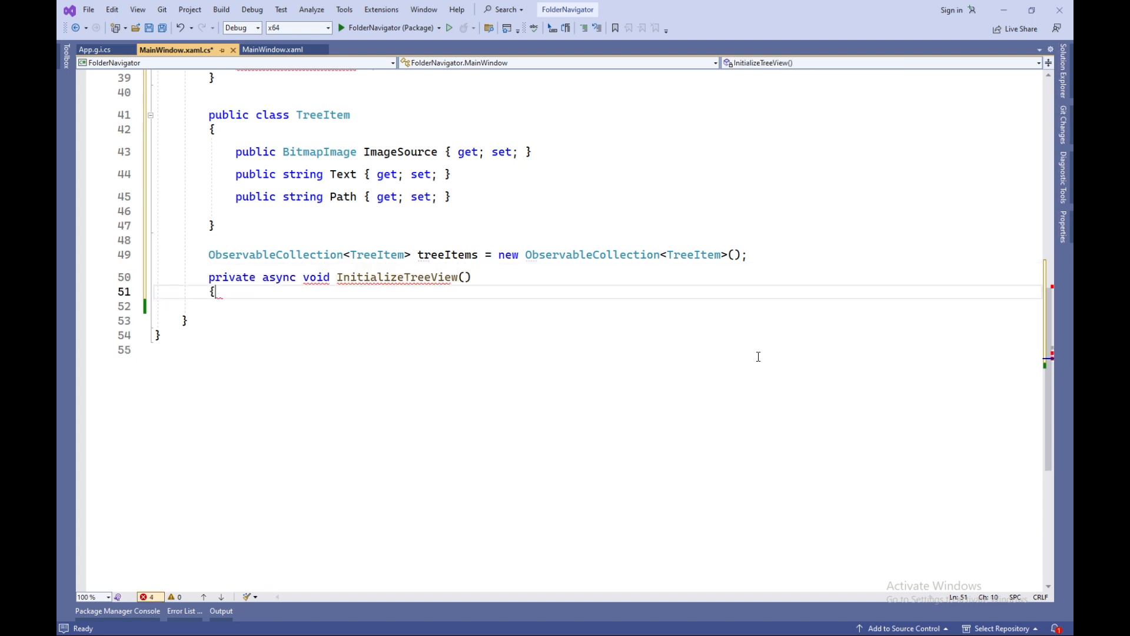
text(DriveInfo[])
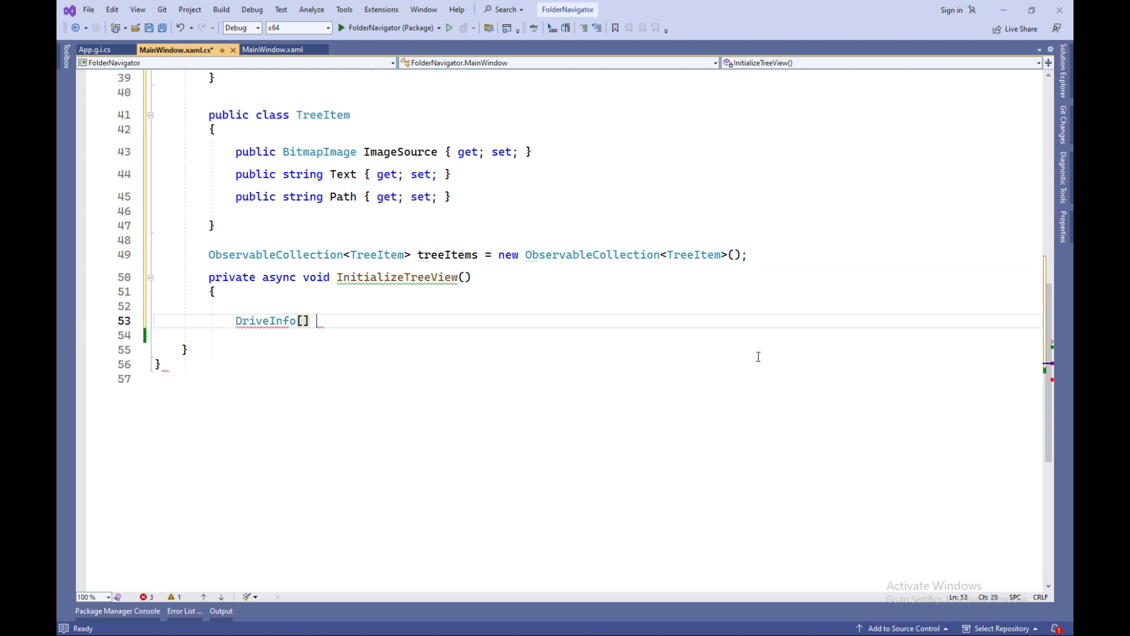
text(drives = DriveIn)
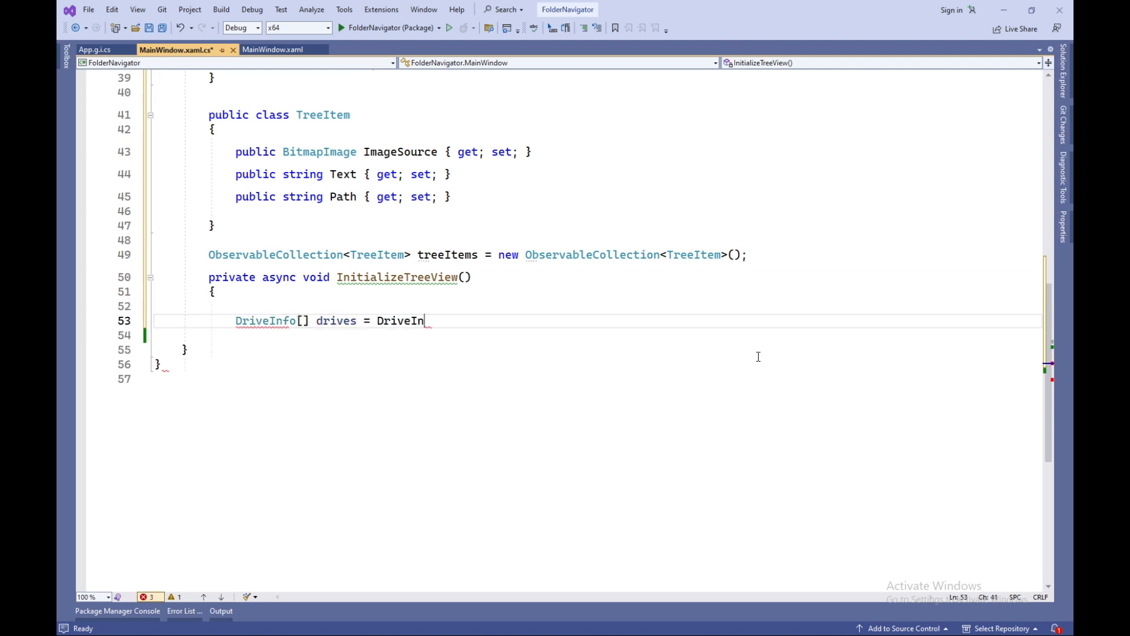
text(fo.GetDrives();)
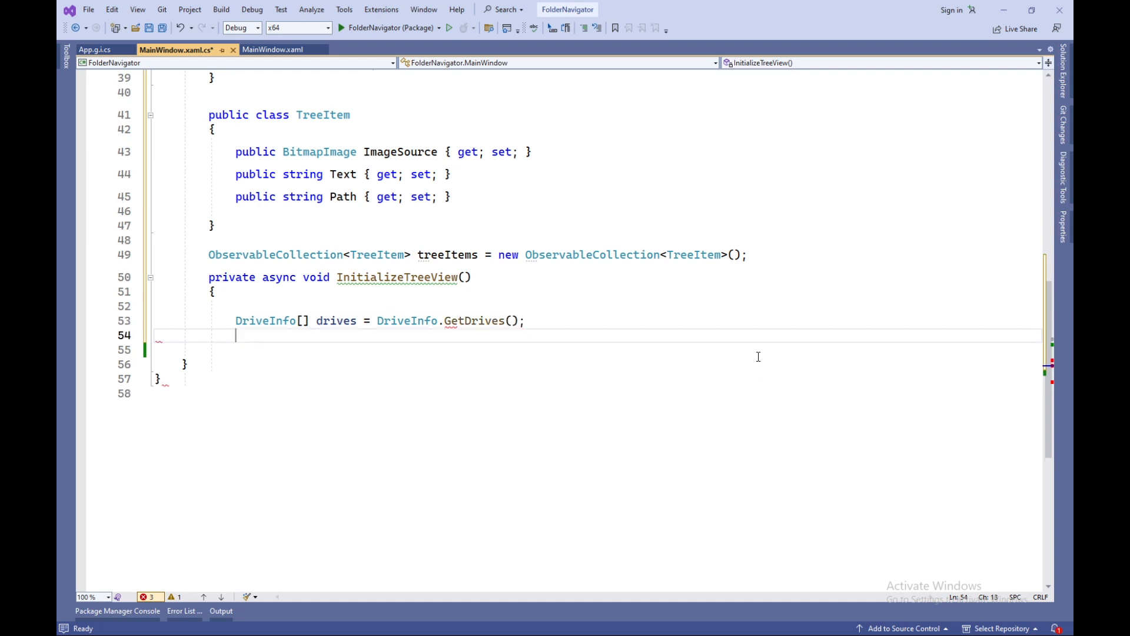
text(foreach (DriveInfo drive in drives) {)
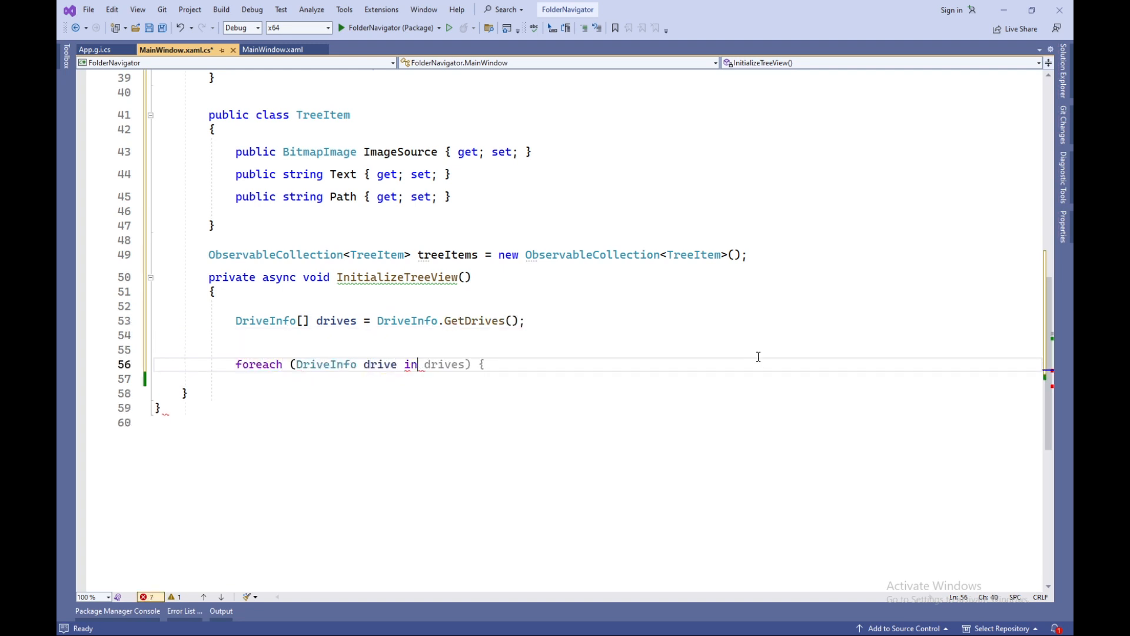
For each drive, get the root StorageFolder and its SingleItem thumbnail
text(S)
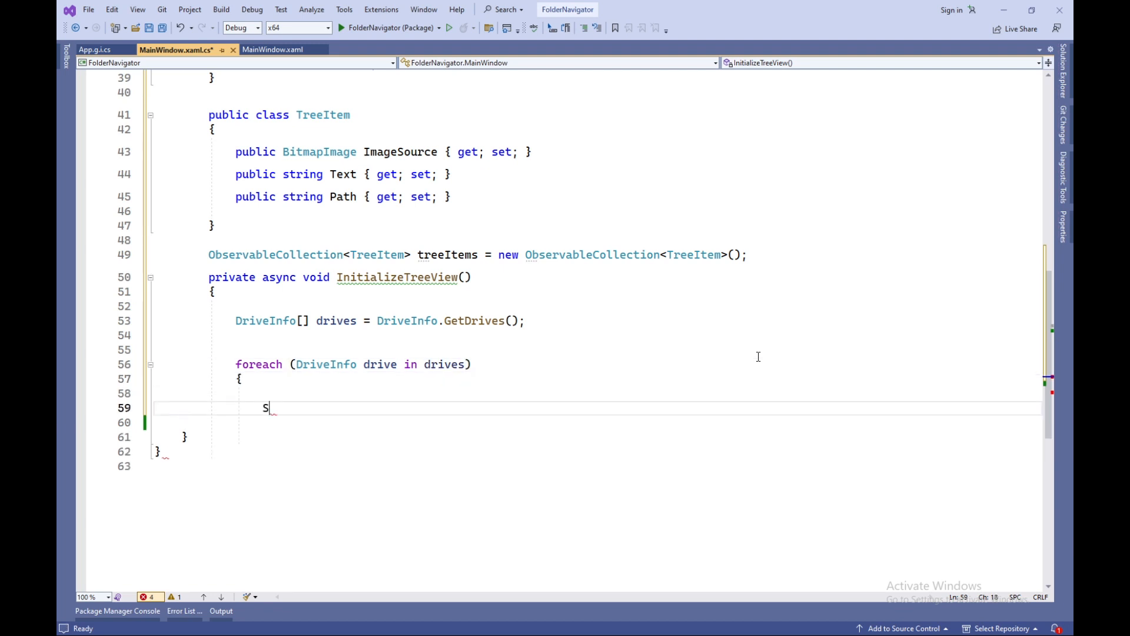
text(torageFolder folder = await Stor)
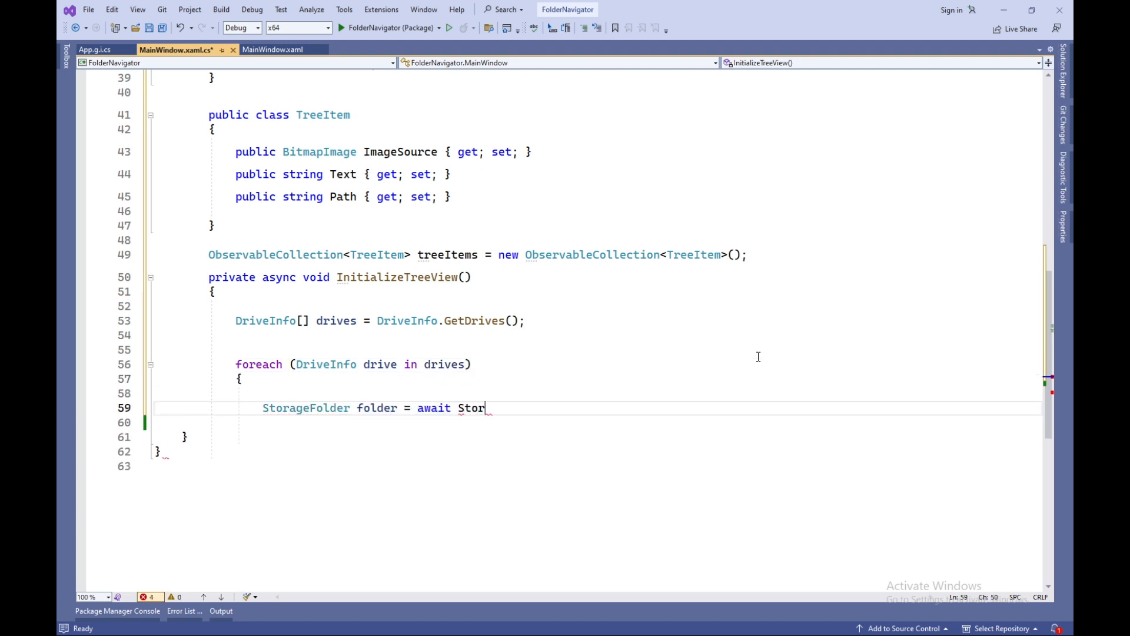
text(ageFolder.GetFolderFromPathAsync)
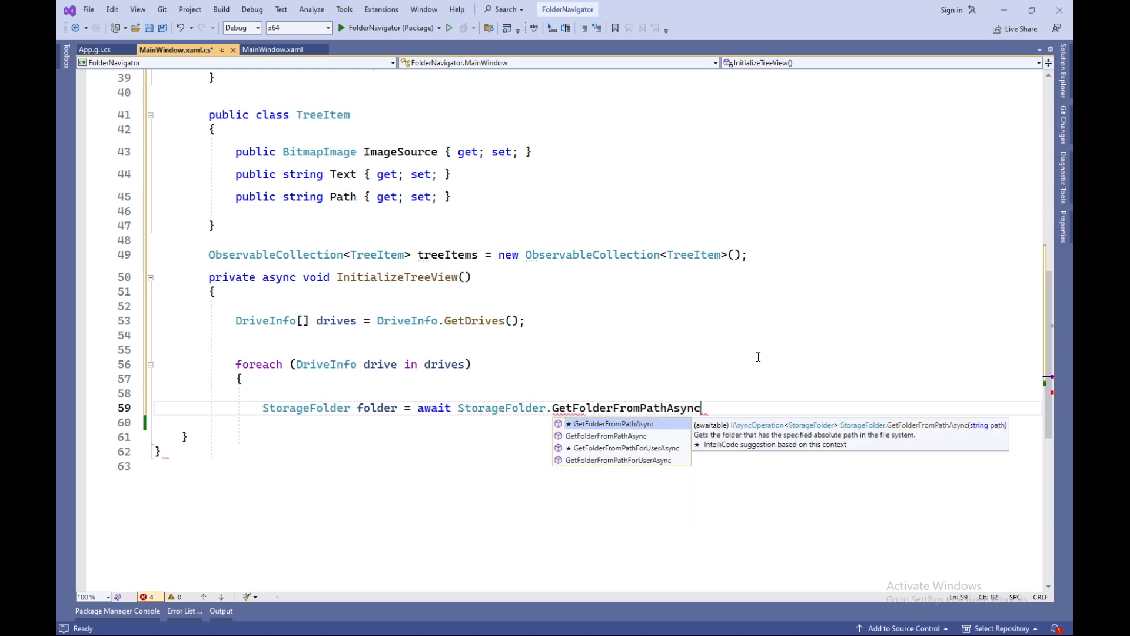
text((drive.RootDirectory.FullName);)
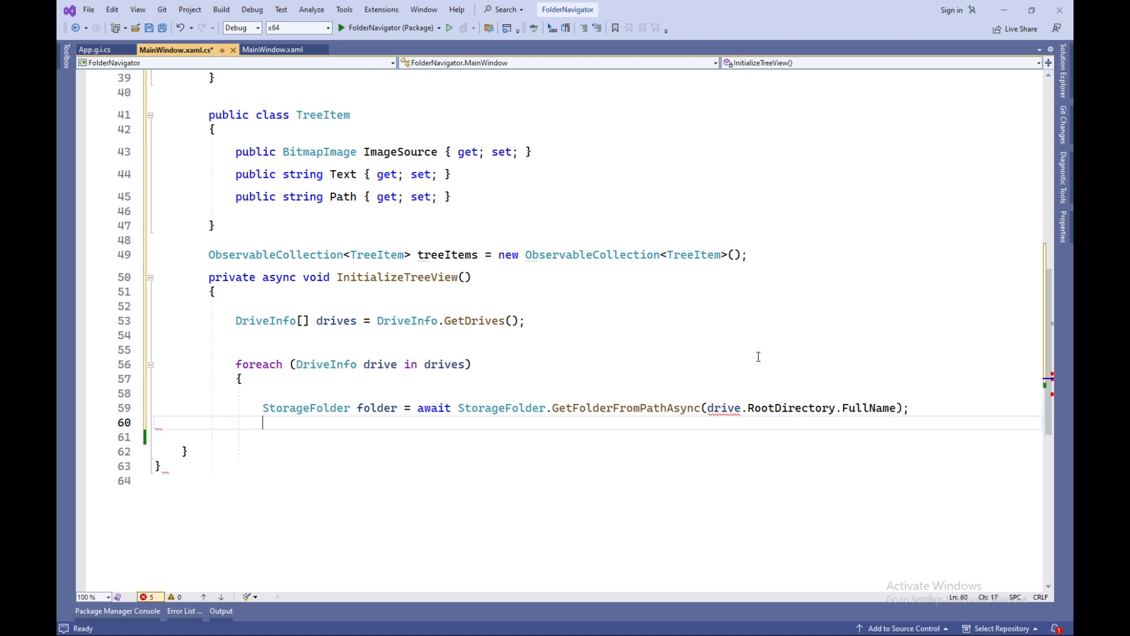
text(StorageItemThumbnail thumbnail = await f)
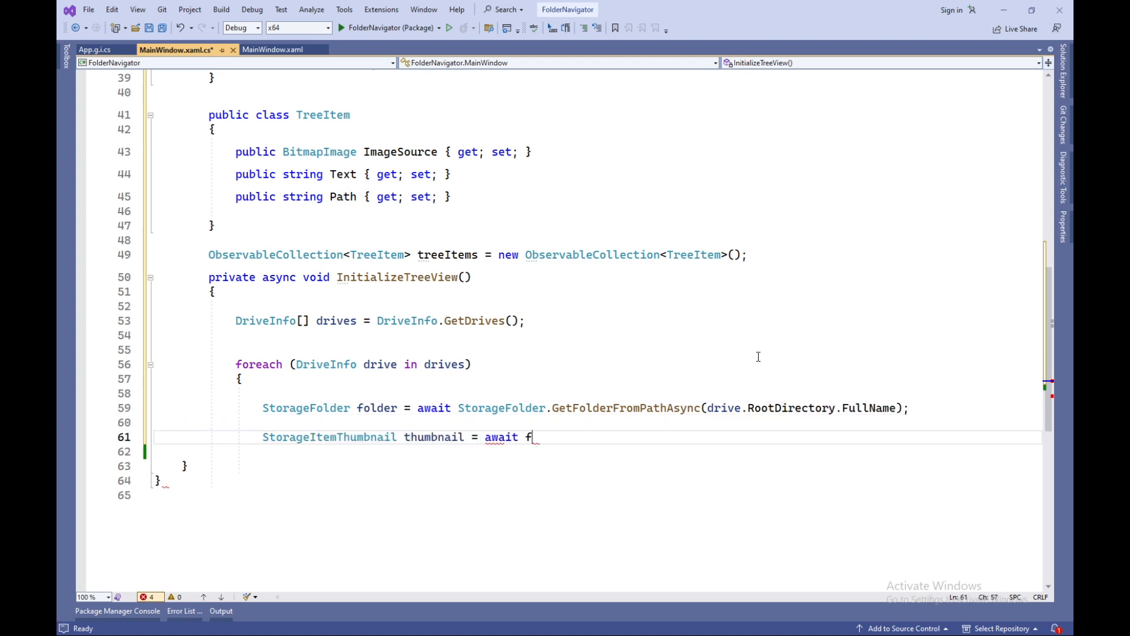
text(older.GetThumbnailAsync(ThumbnailMode.SingleItem, 32,)
text(tre)
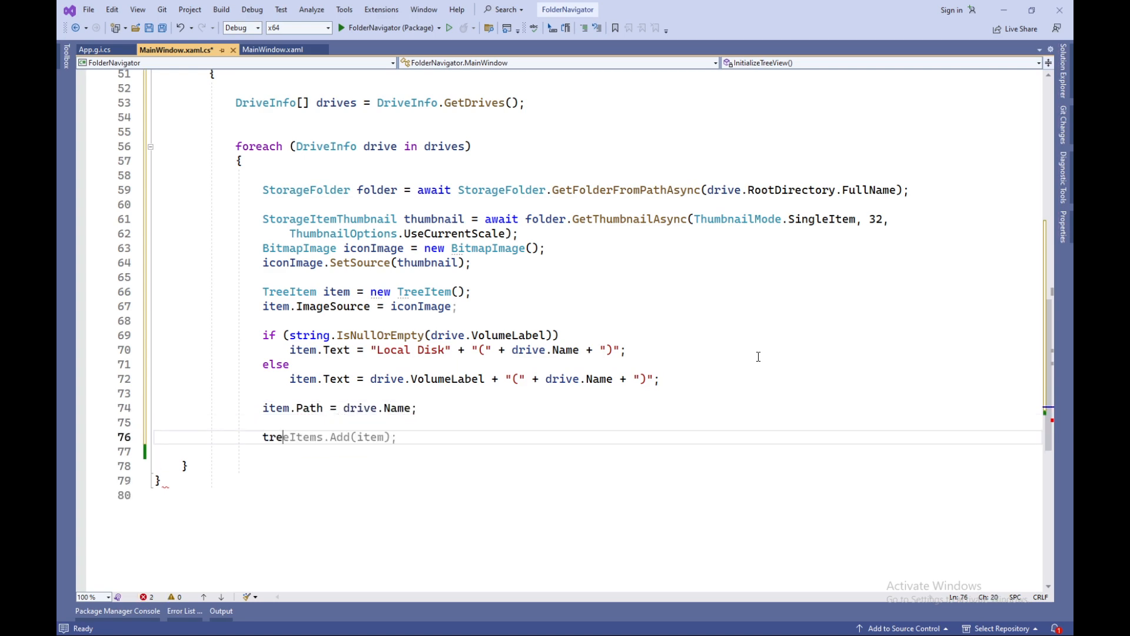
Turn each special folder into an icon TreeItem, then set treeView.ItemsSource to treeItems
text(string[] specialFolder)
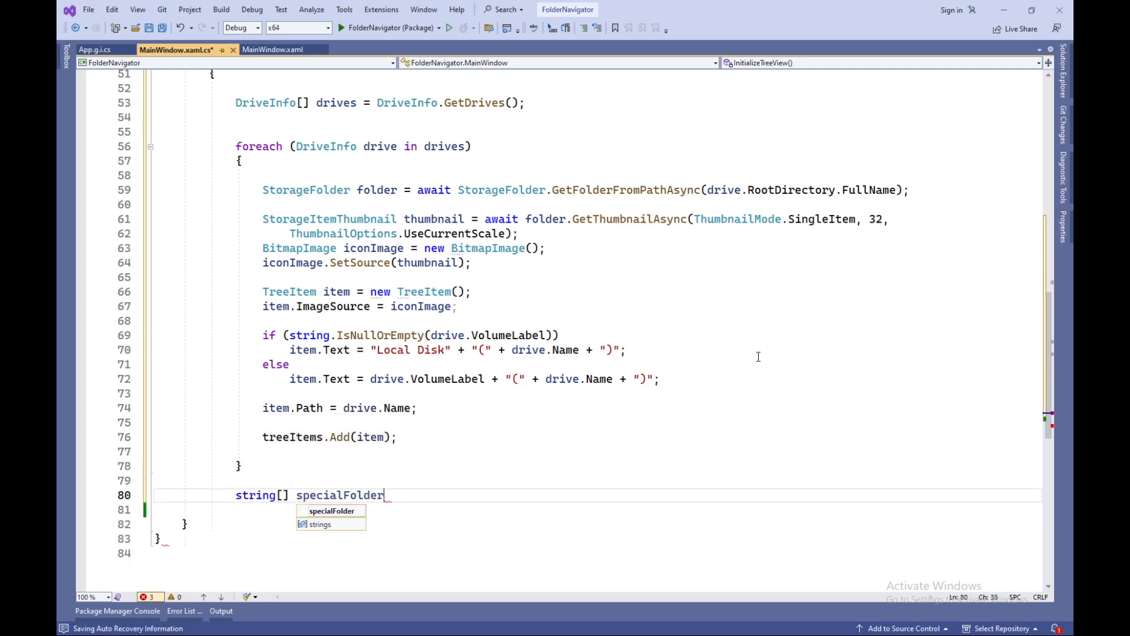
text(s = {)
text(Environment.GetFolderPa)
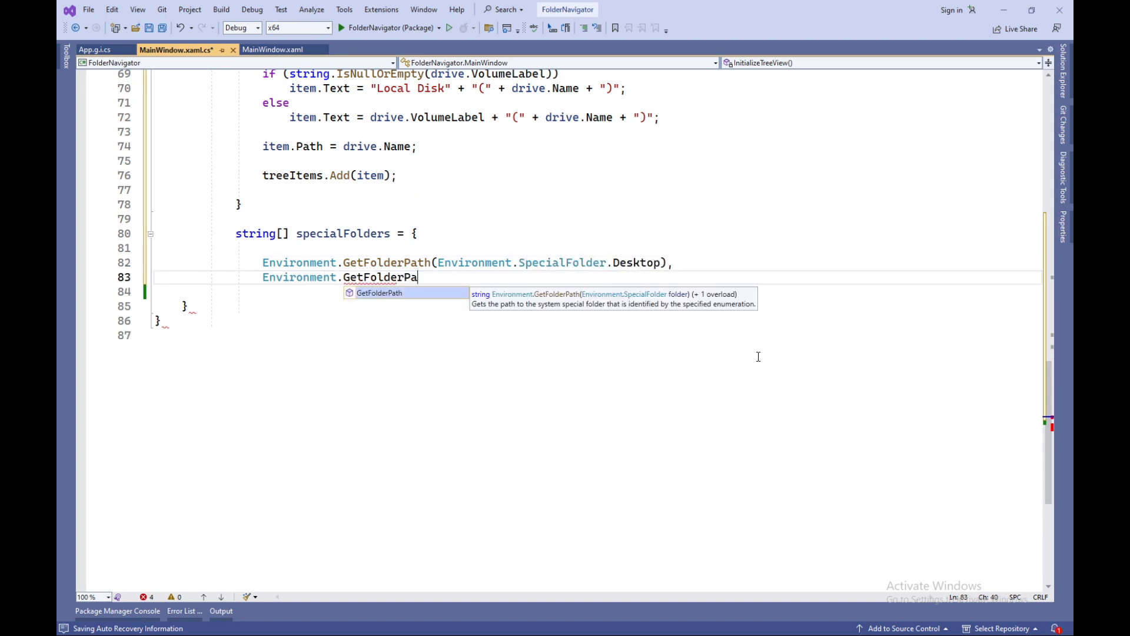
text(th(Environment.SpecialFolder.UserProfile) + "Downloads",)
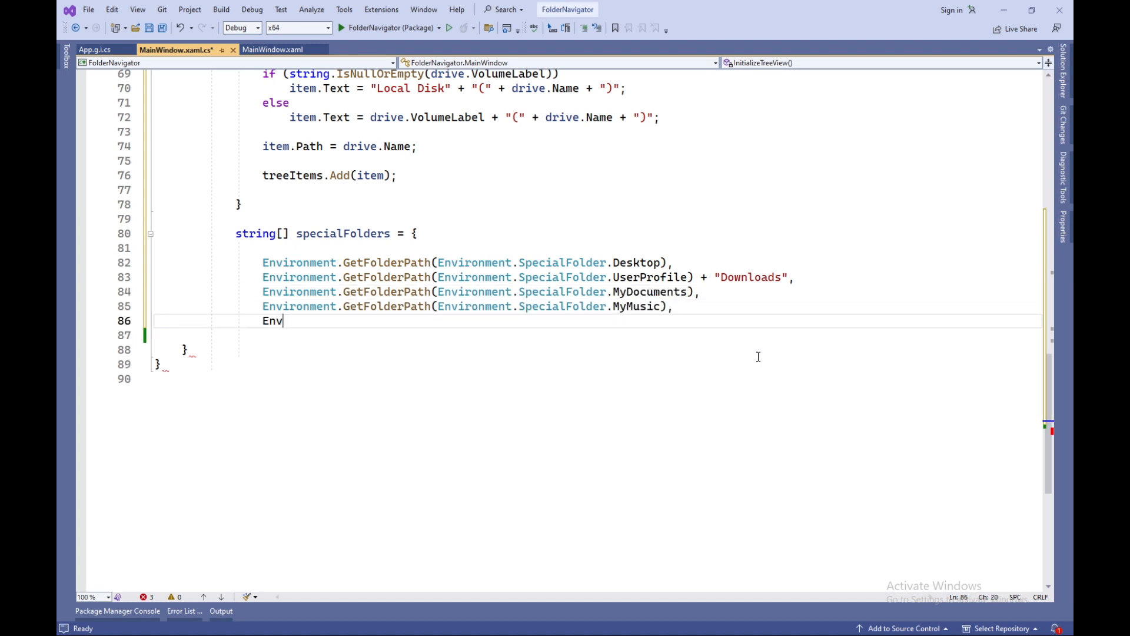
text(ironment.GetFolderPath(Environment.SpecialFolder.MyPictures),)
text(StorageItemThumbnail)
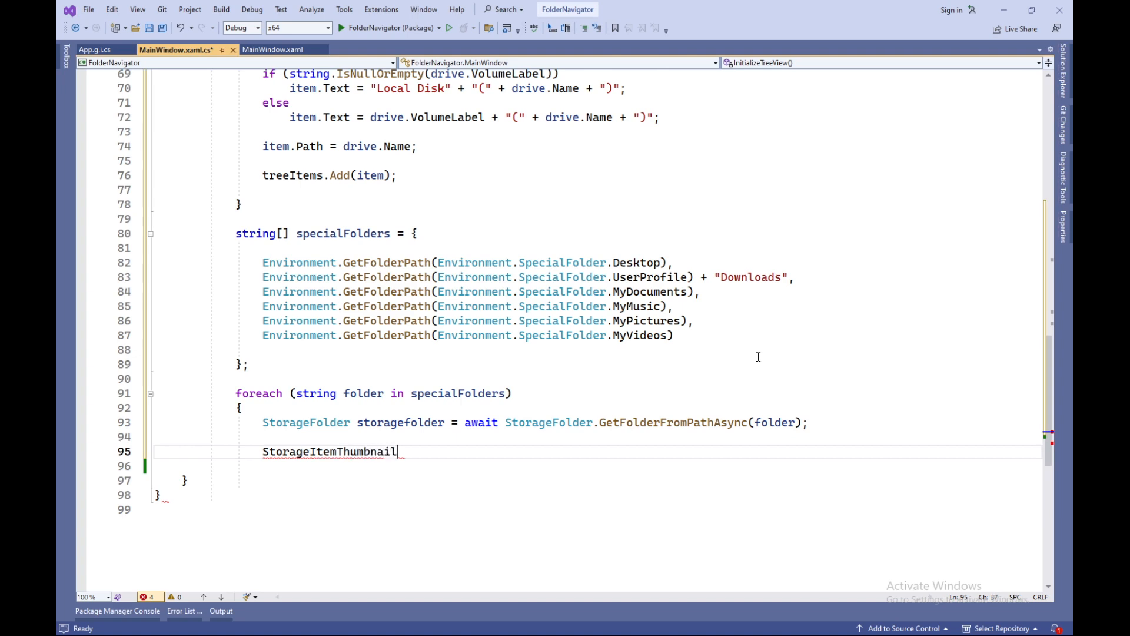
text(thumbnail = await storagefolder.GetThumbnailAsync(ThumbnailMode.SingleItem, 32, ThumbnailOptionsThumbnailOpt)
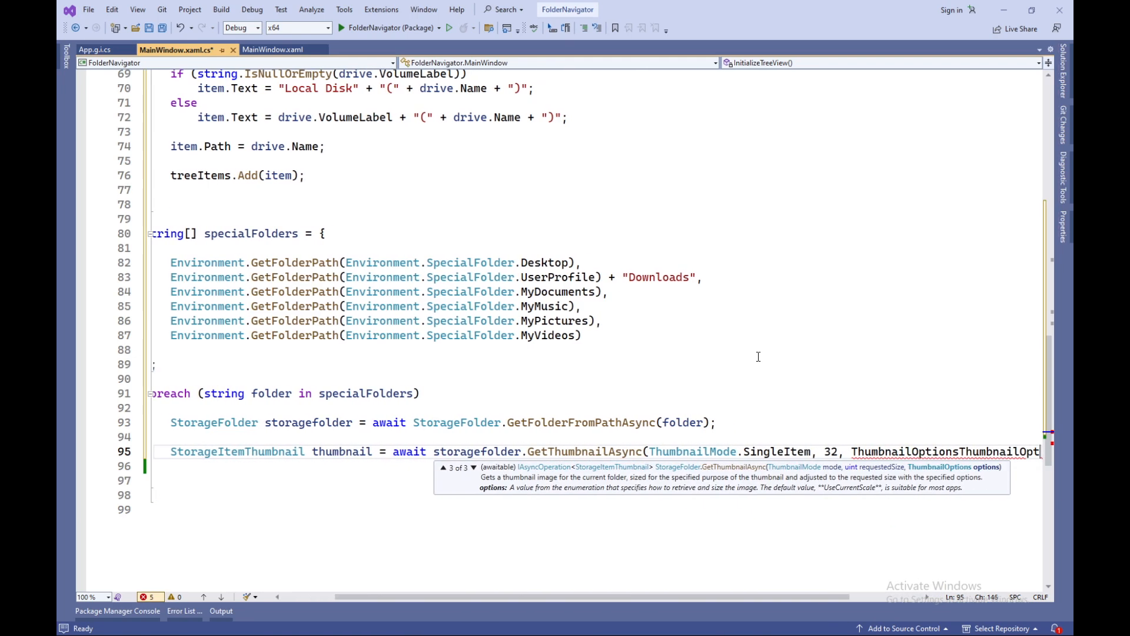
text(BitmapImage iconImage = new BitmapImage();)
text(treeItem)
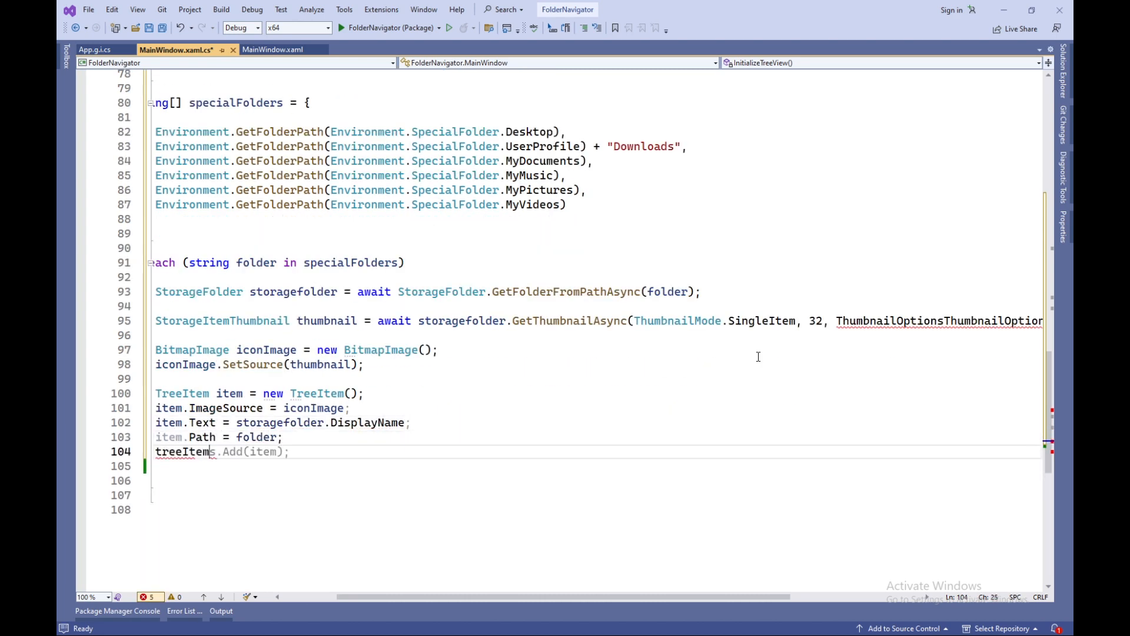
text(treeView.ItemsSource = treeItems;)
text(private voi)
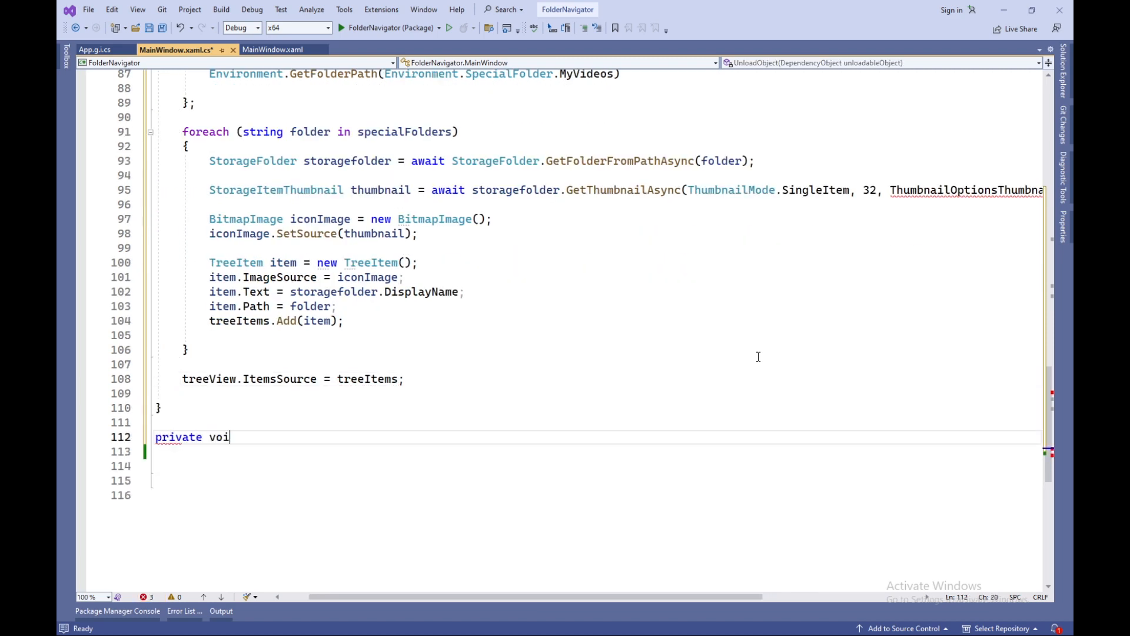
Write treeView_Expanding to add child nodes per subfolder, named via Path.GetFileName
text(d treeView_Expan)
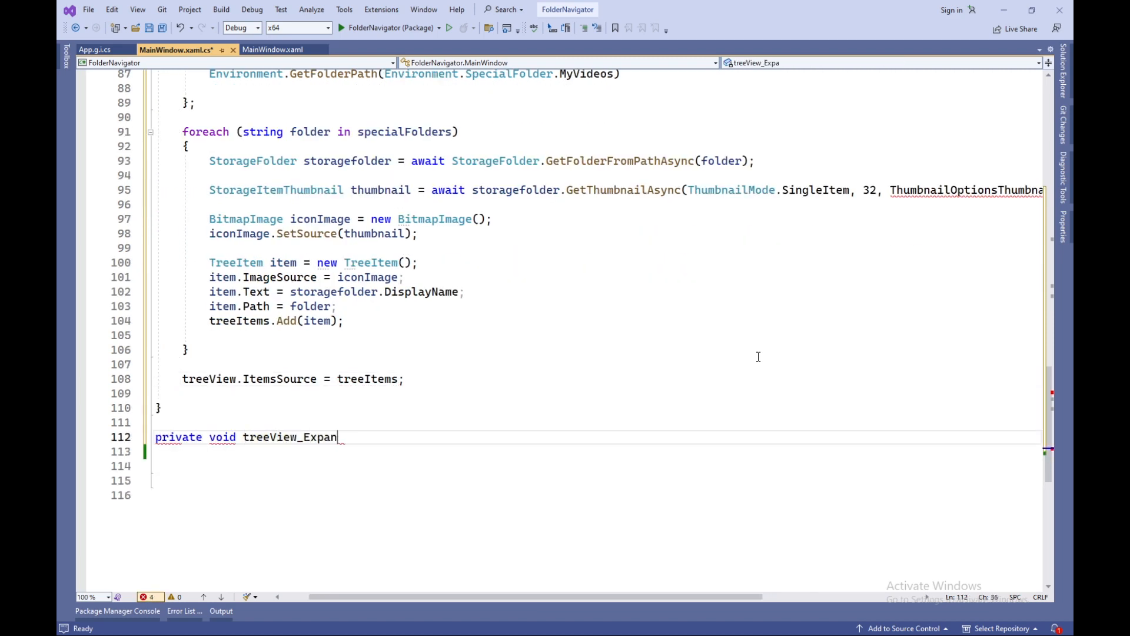
text(ding(TreeView sender, TreeViewExpandingEventArgs args)
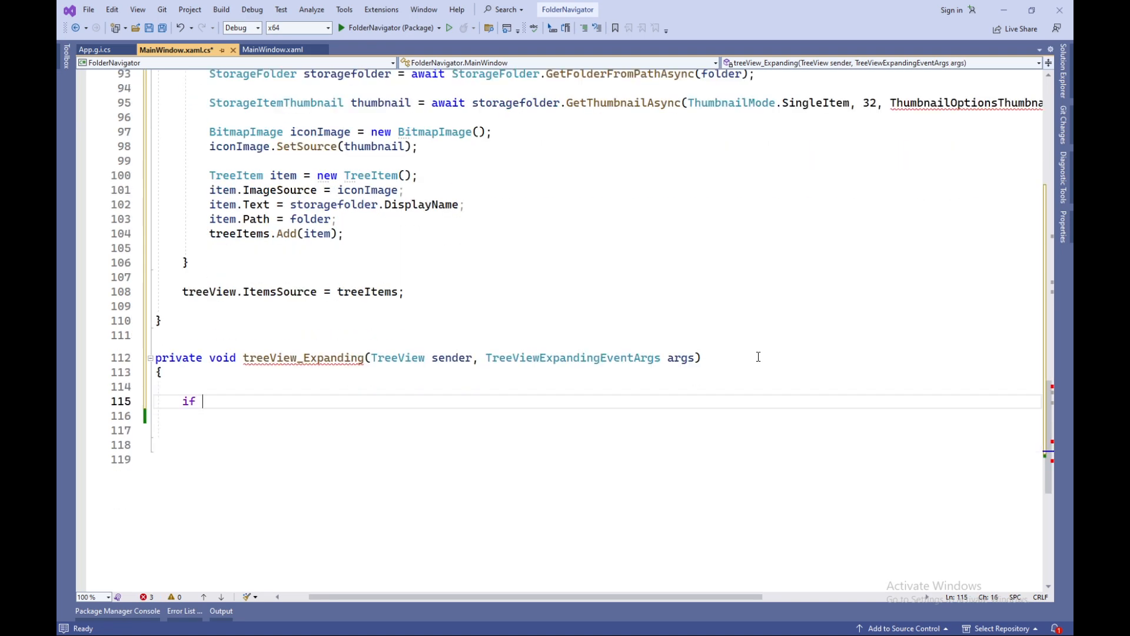
text((args.Node.Content is TreeItem treeItem)
text(string[] subfolderPaths = Directory.GetDirectories(treeItem.Pa)
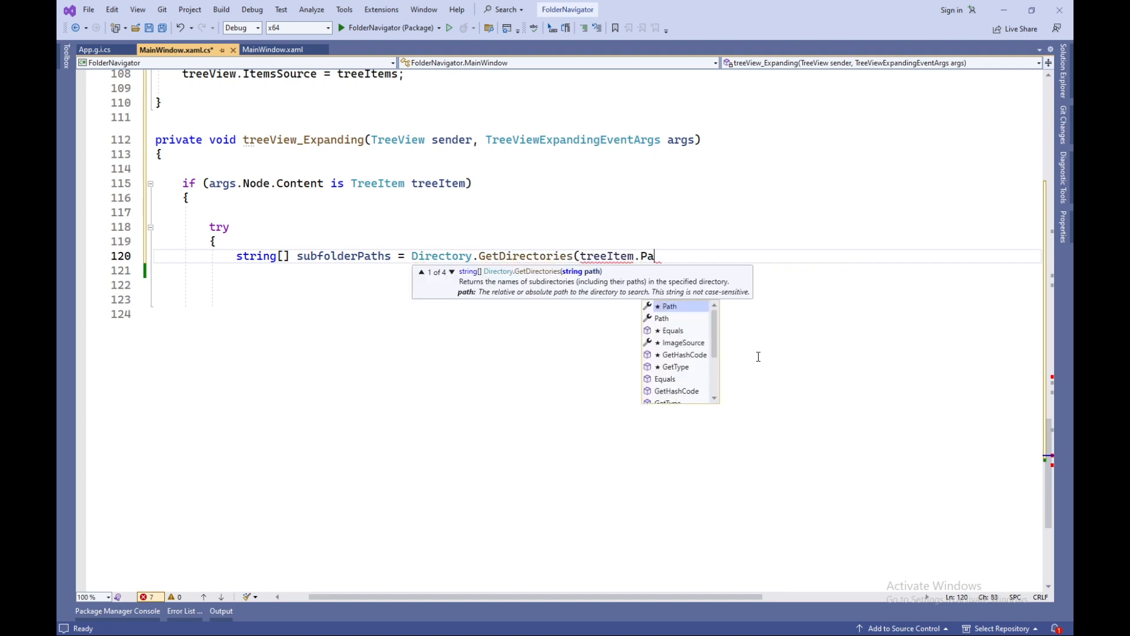
text(th);)
text(item.ImageSo)
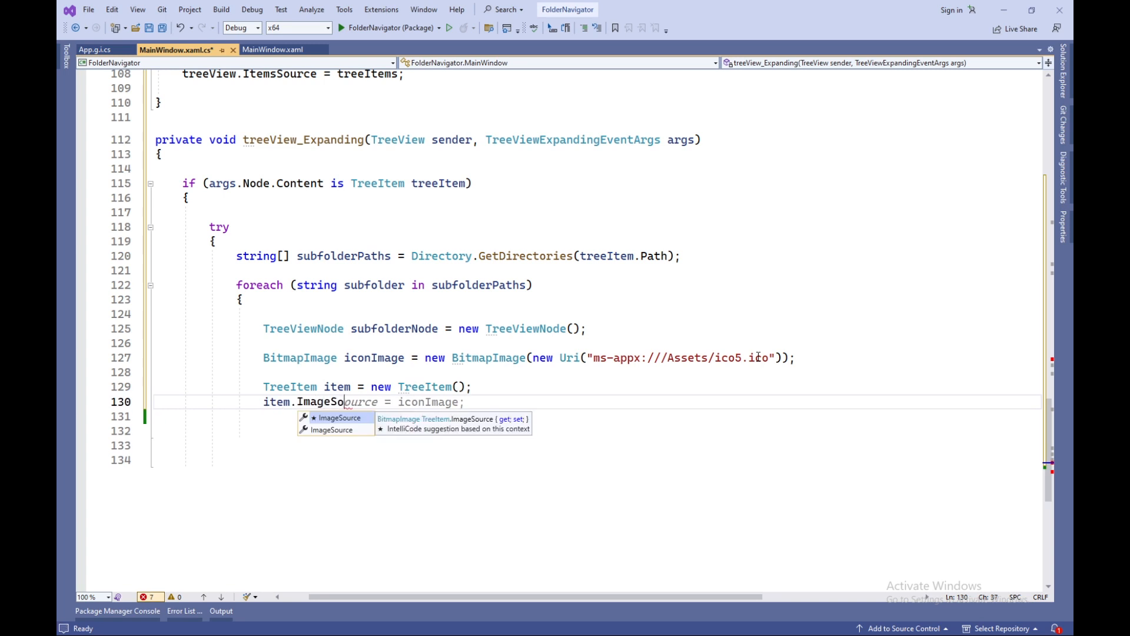
text(item.Text = Path.GetFileName(subfolder);)
text(private)
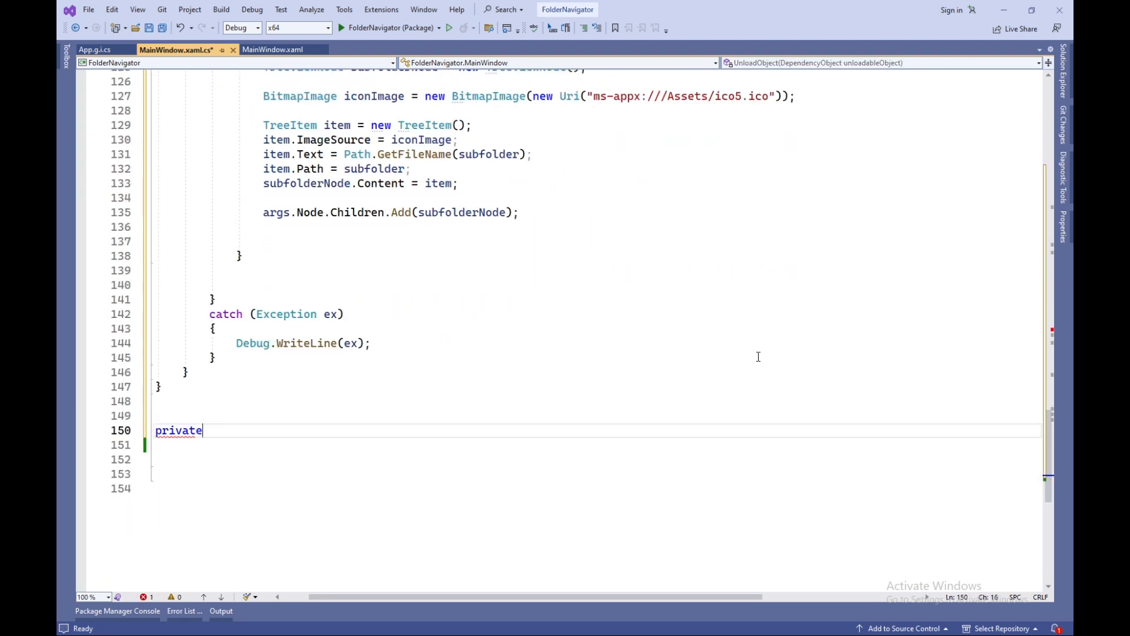
Write treeView_DoubleTapped: return if no SelectedNode, otherwise expand or collapse it
text(void treeView_DoubleTapped()
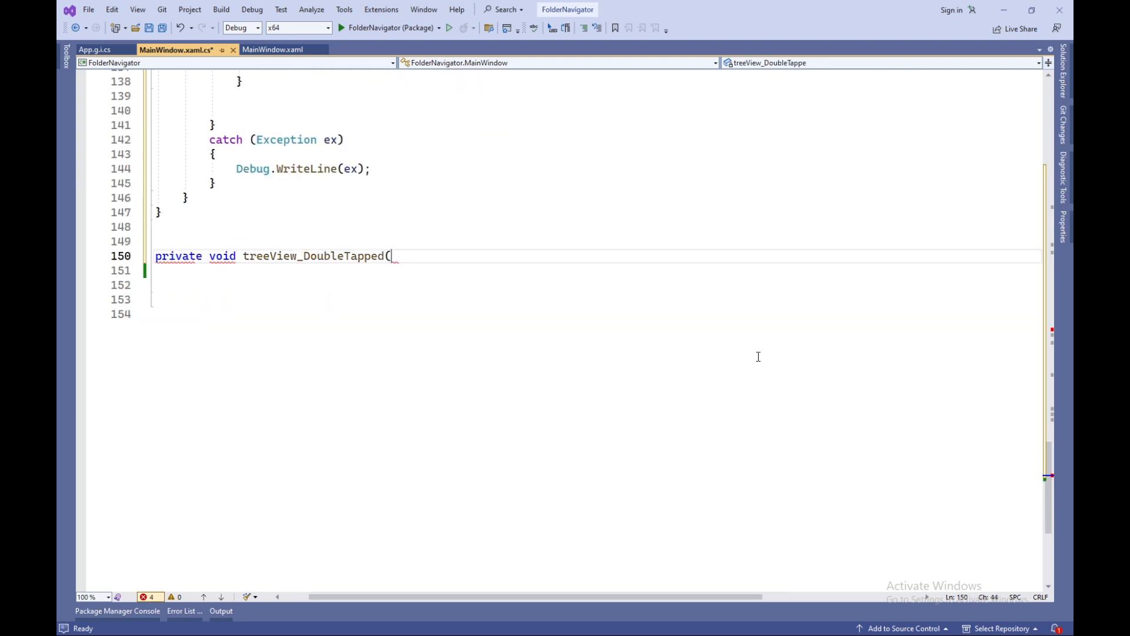
text(object sender, D)
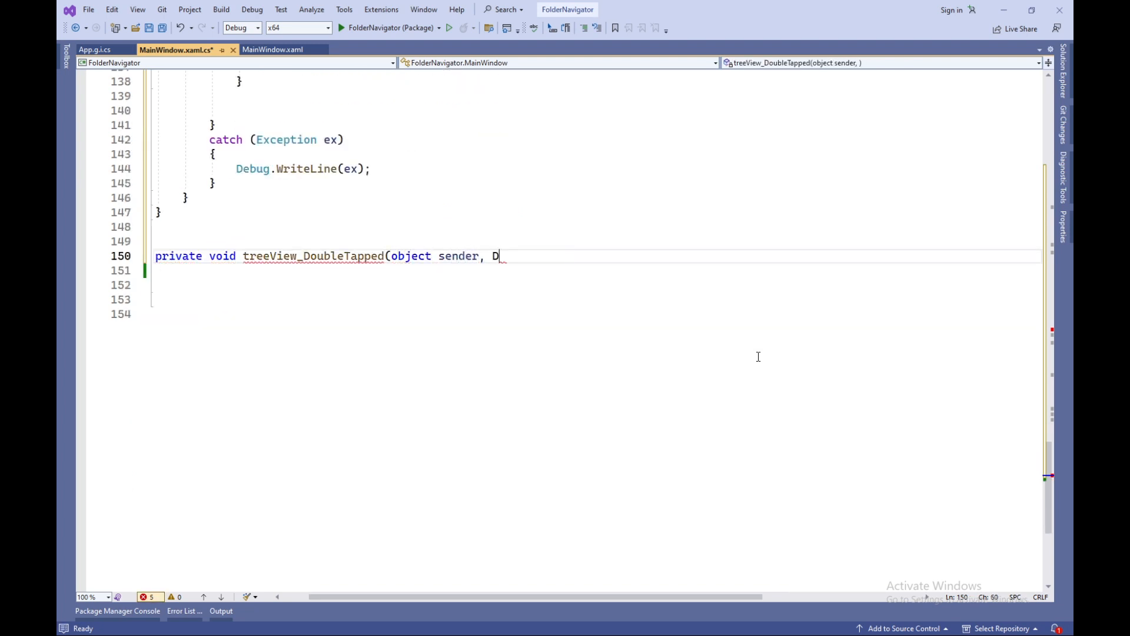
text(oubleTappedRoutedEventArgs e)
click(597, 271)
text({)
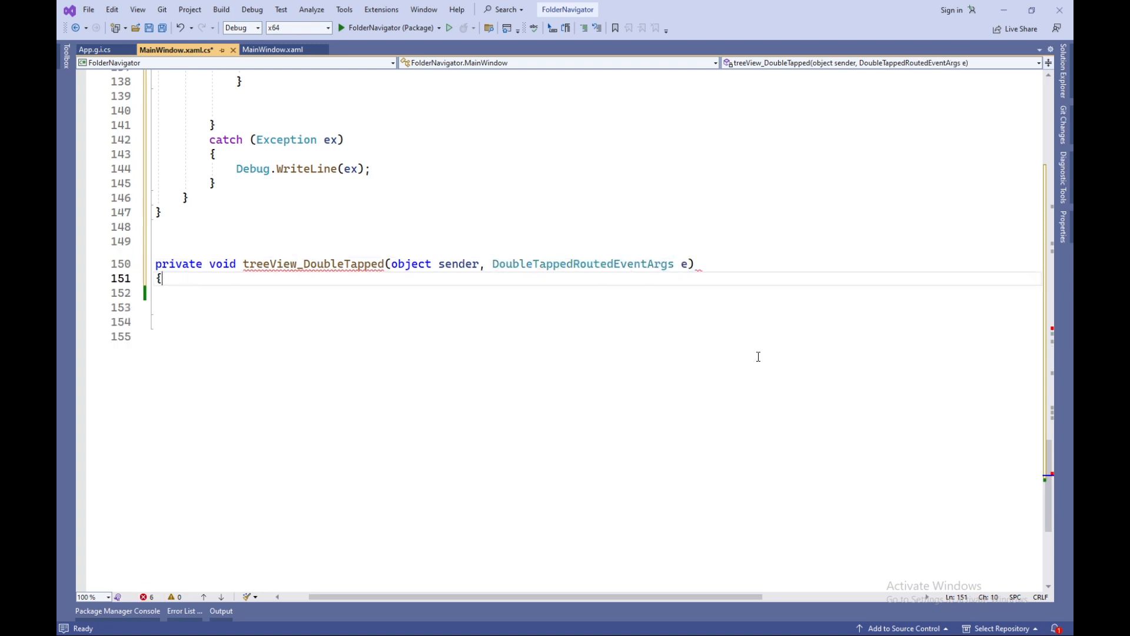
text(if (treeView.S)
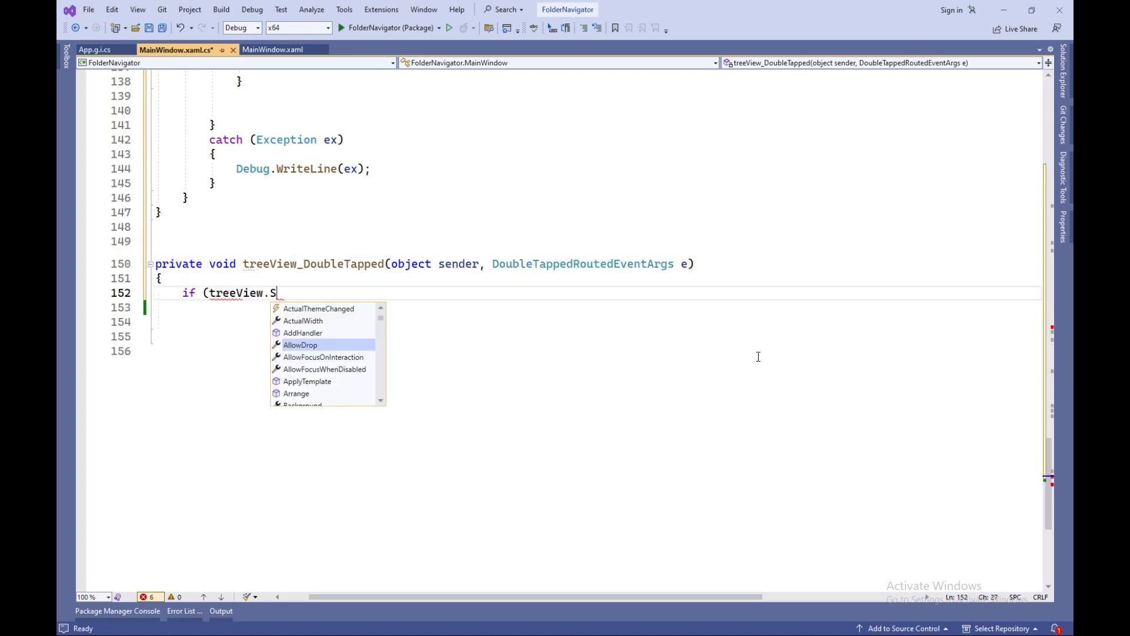
text(electedNode == n)
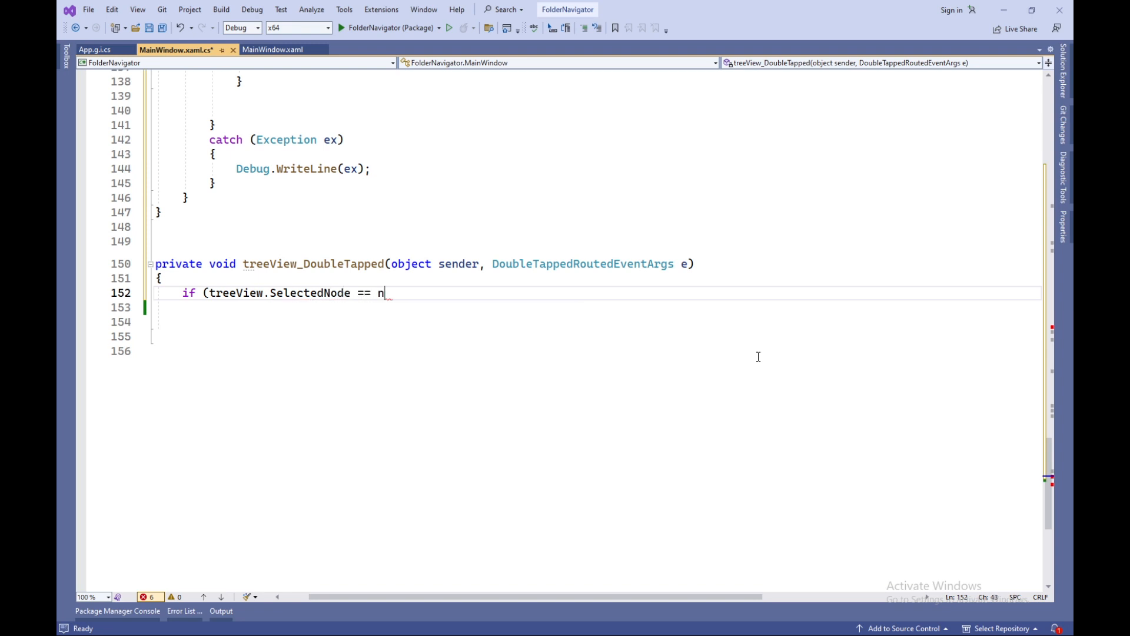
text(ull) return;)
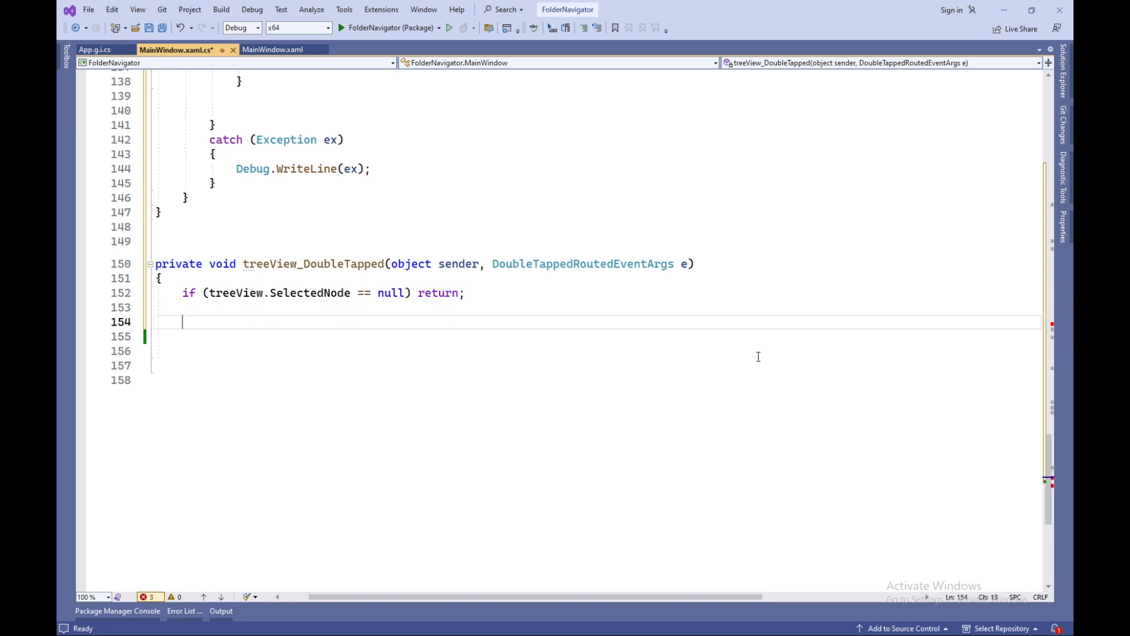
text(if (!treeView.Se)
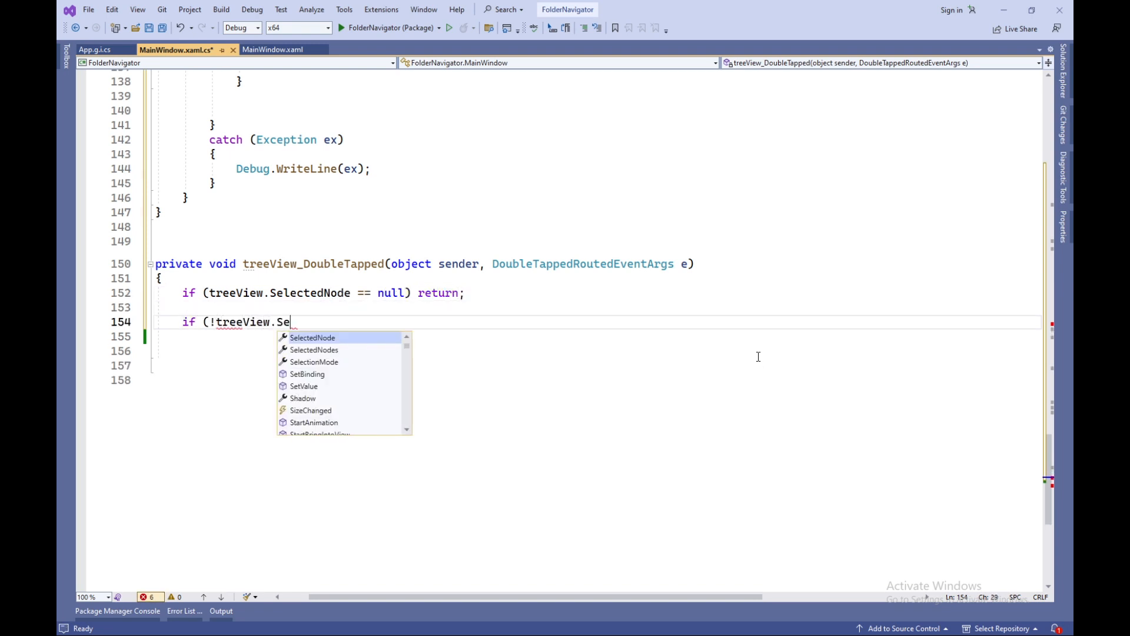
text(lectedNode.IsExpanded)
click(596, 337)
text(treeView.)
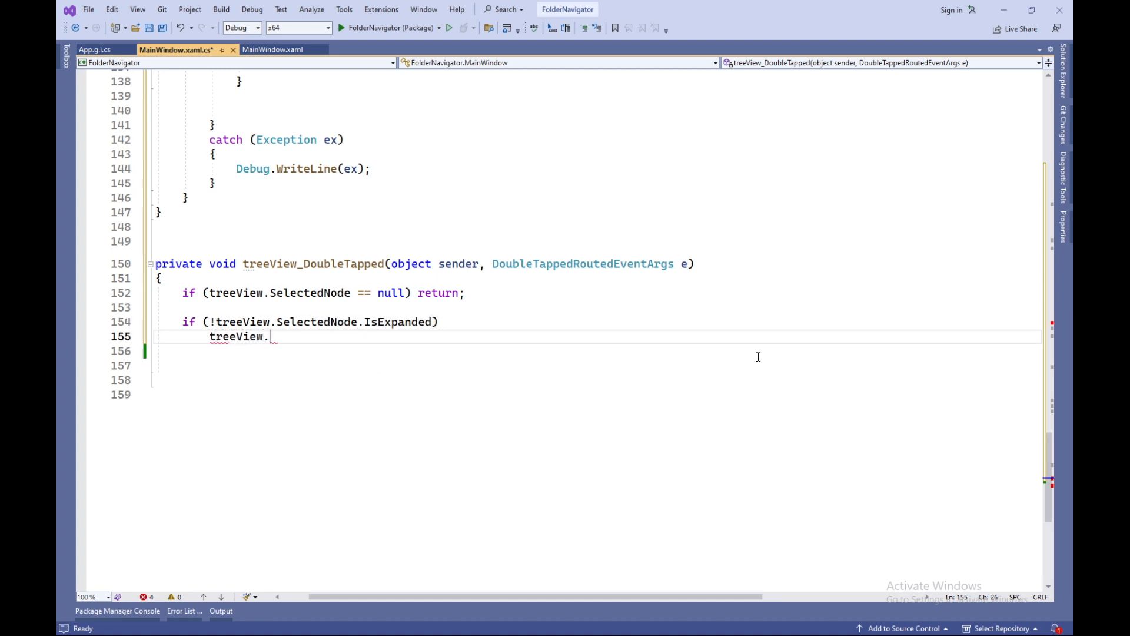
text(Expand(treeView)
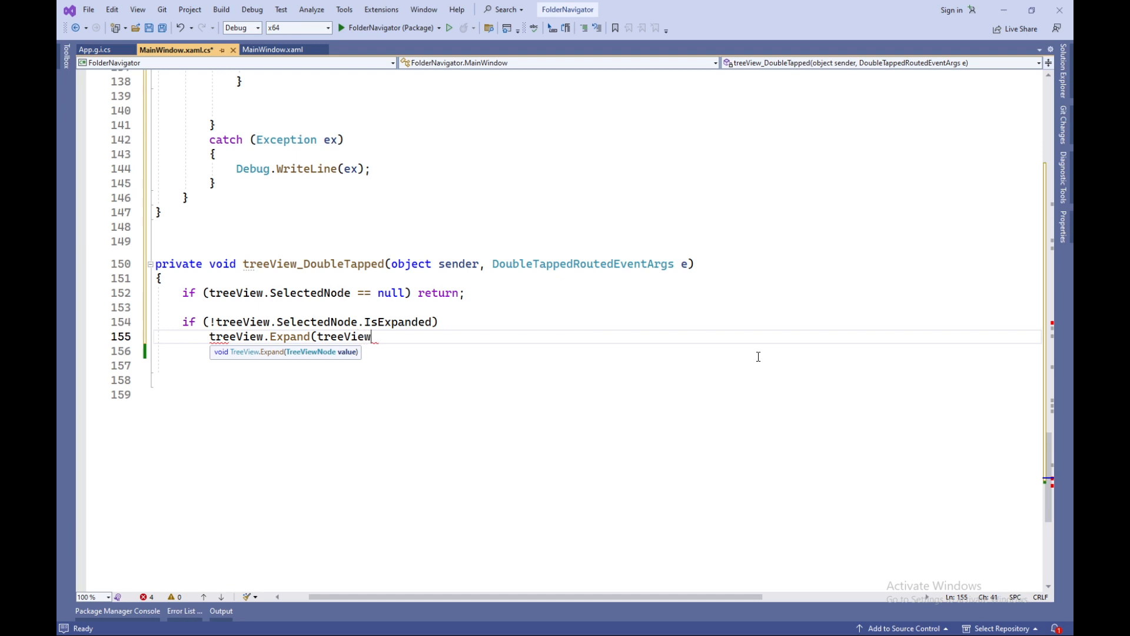
text(.SelectedNode);)
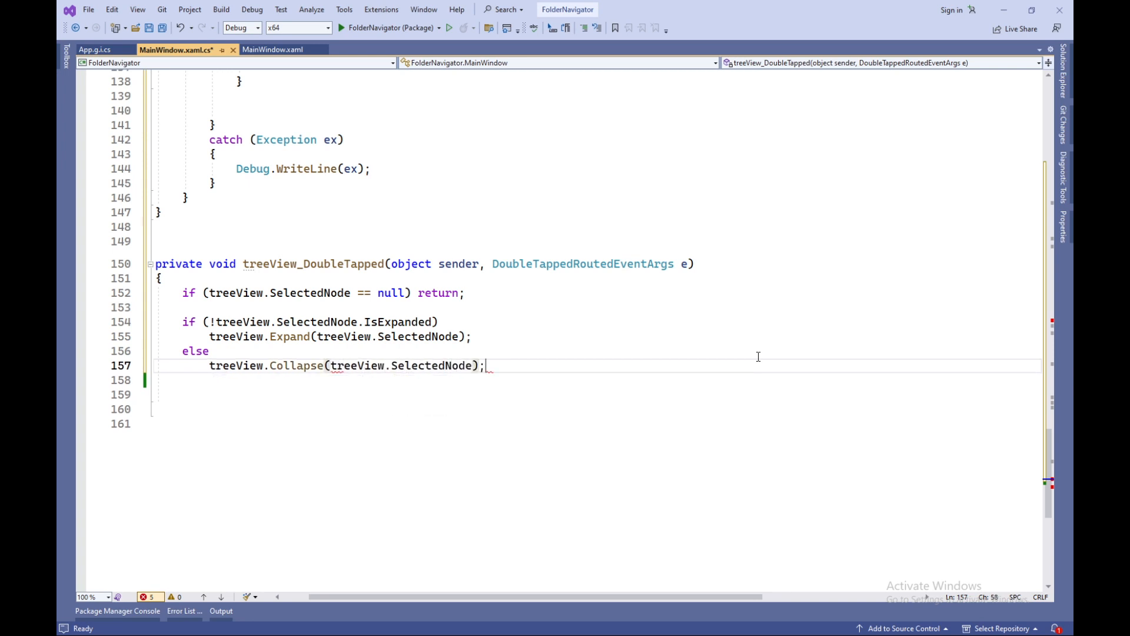
Declare the private treeView_Collapsed handler with TreeViewCollapsedEventArgs
text(priva)
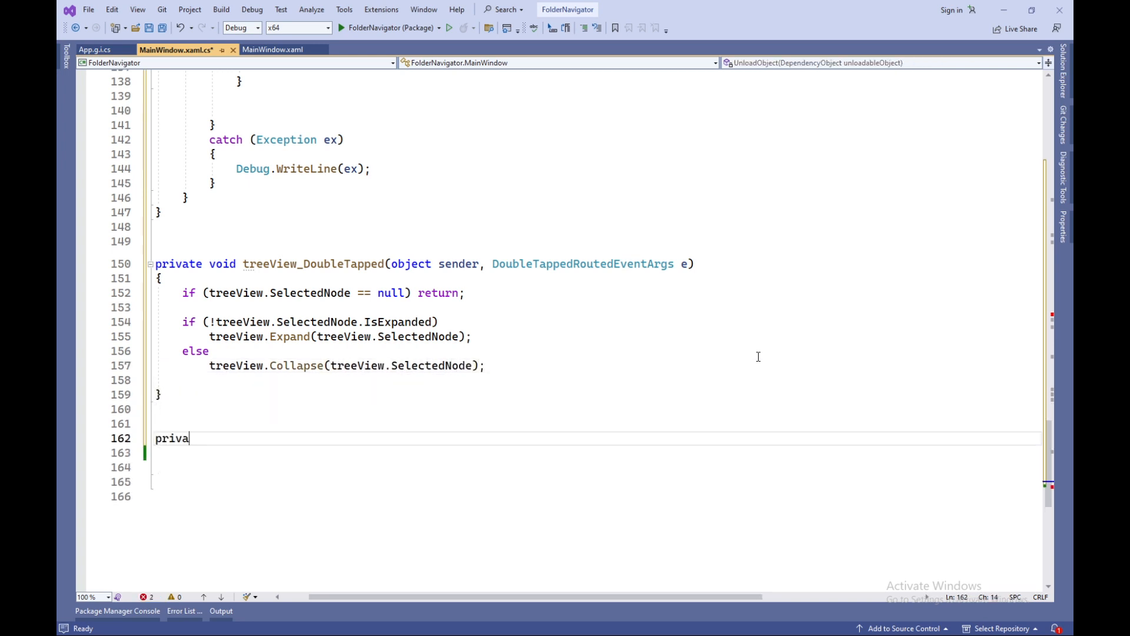
text(te void treeView)
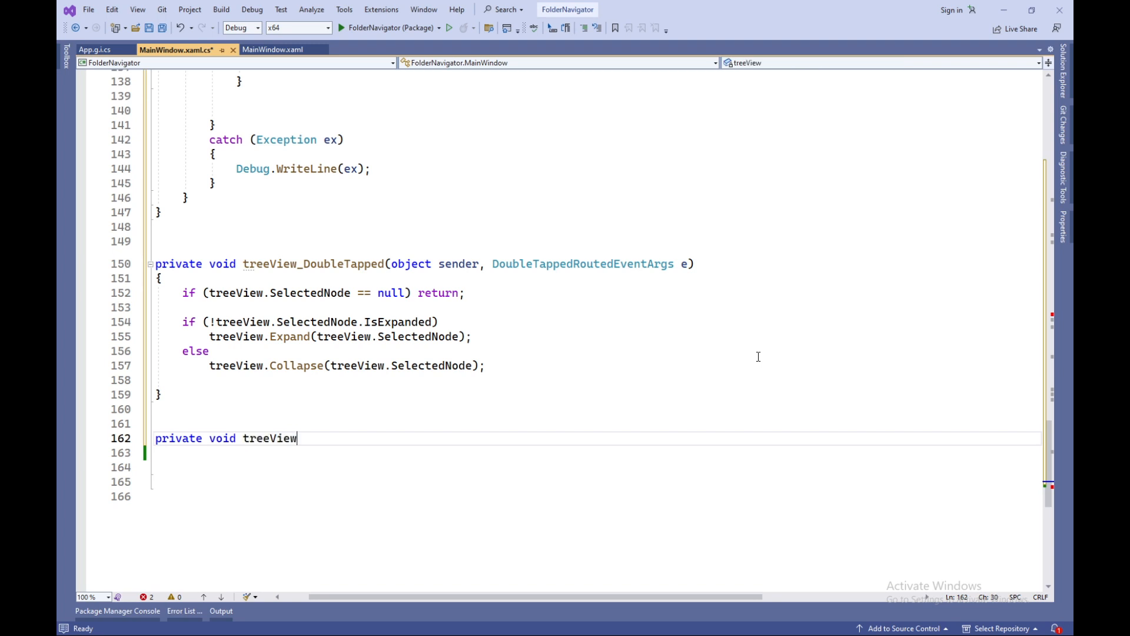
text(_Collapsed(TreeView sender, Tree)
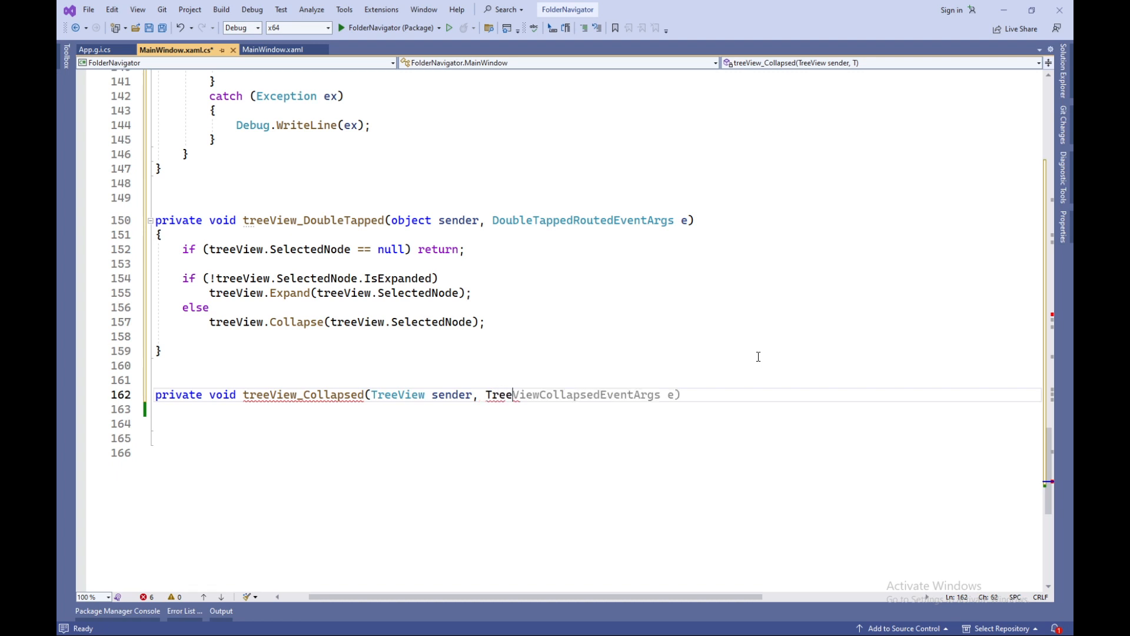
text(ViewCollapsedEventArgs args)
click(596, 408)
text({)
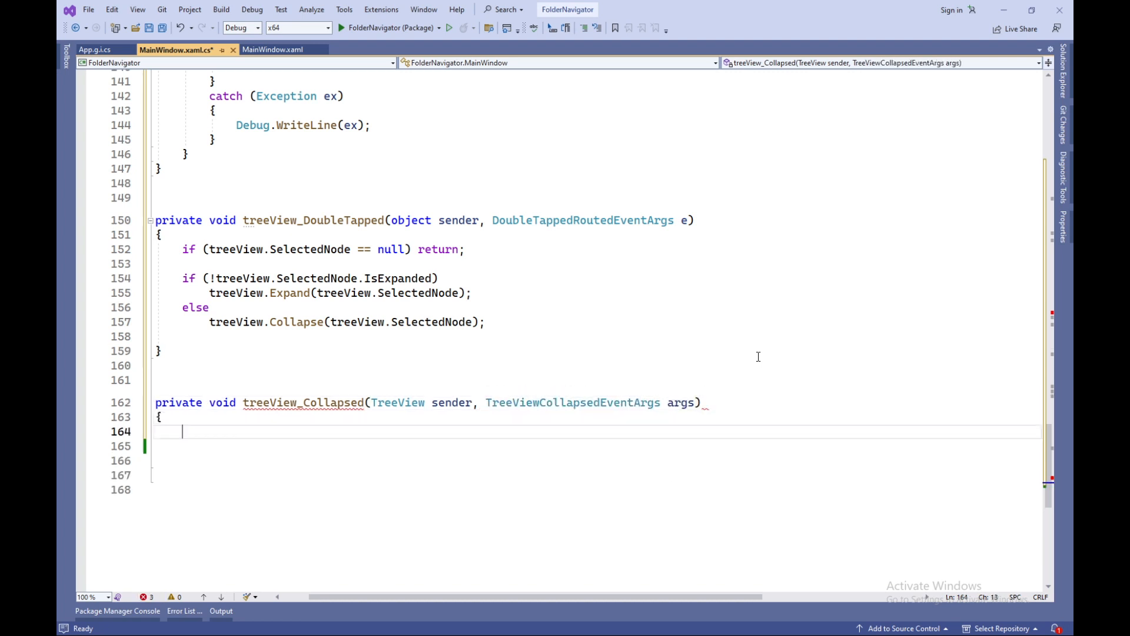
Clear the collapsed node's children, set HasUnrealizedChildren true, and launch Folder Navigator
text(if (args.Node.HasChildren)
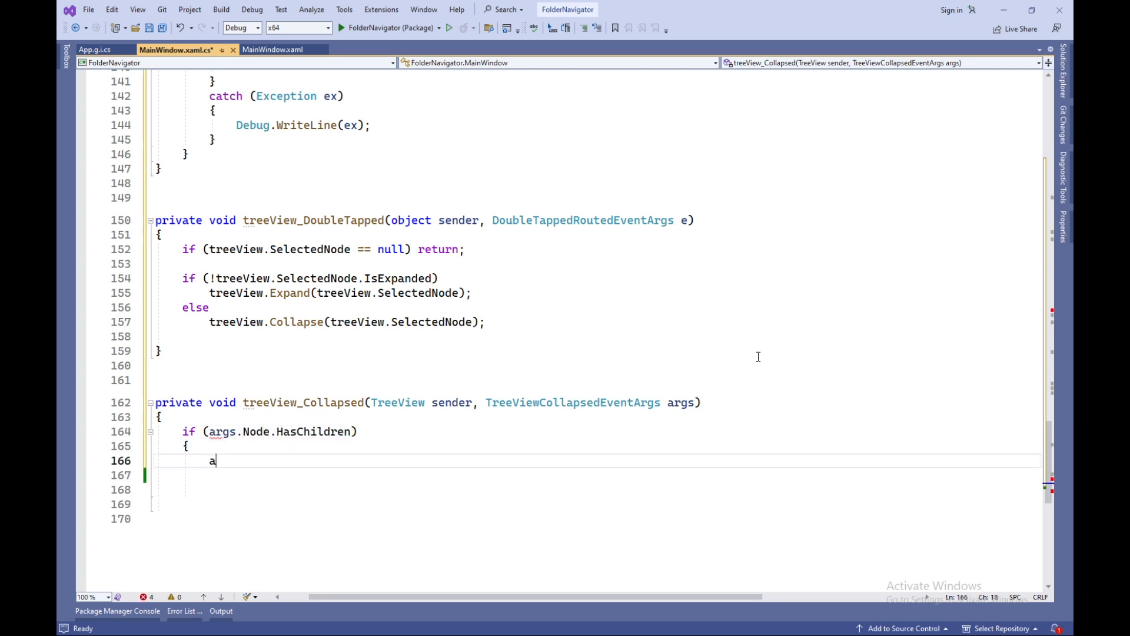
text(rgs.Node.Children.Clear();)
text(args)
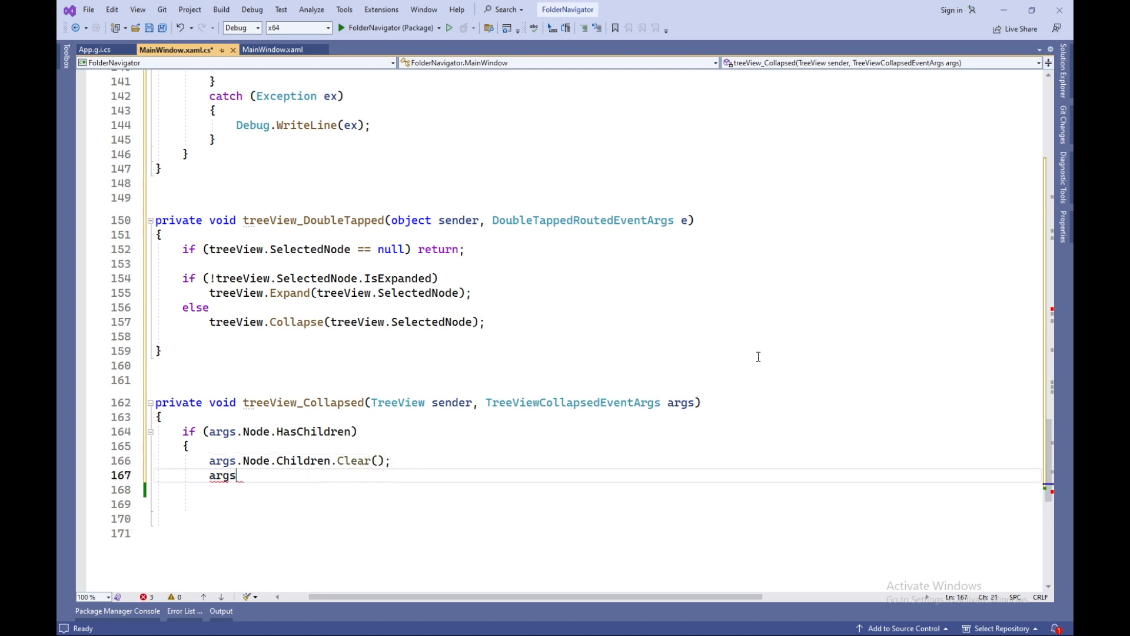
text(.Node.HasUnrealizedChildren = t)
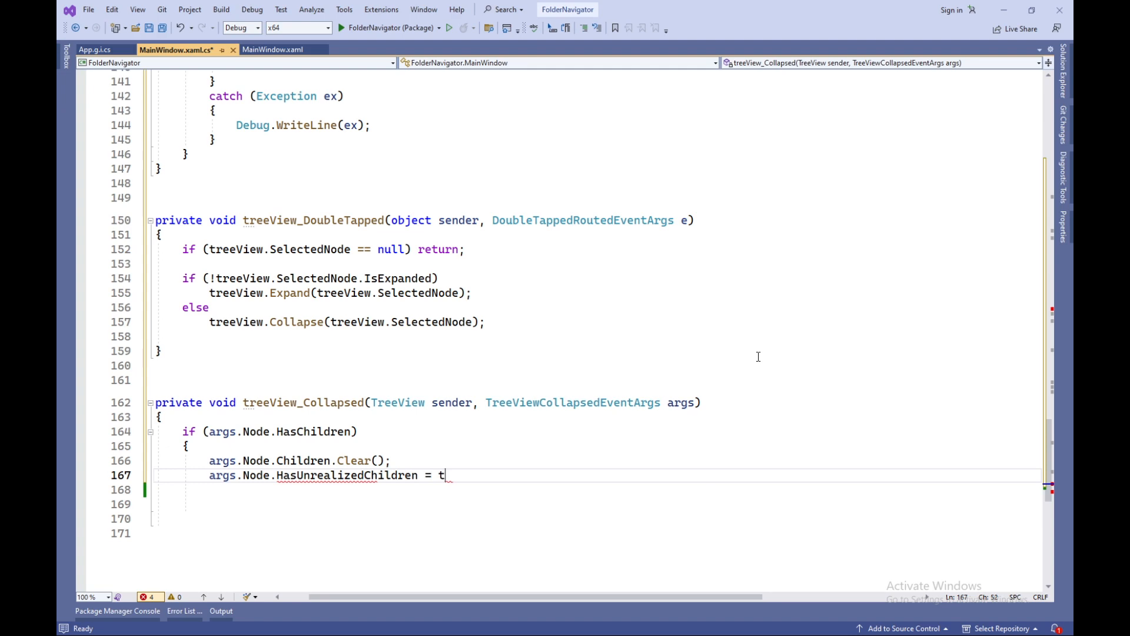
text(rue;)
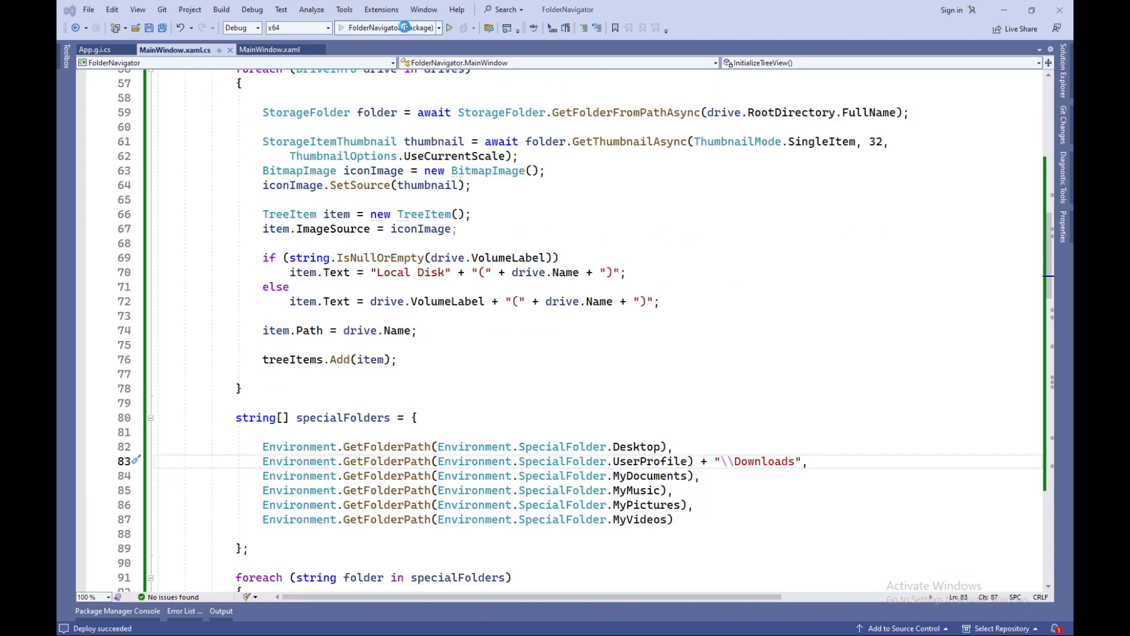
click(447, 29)
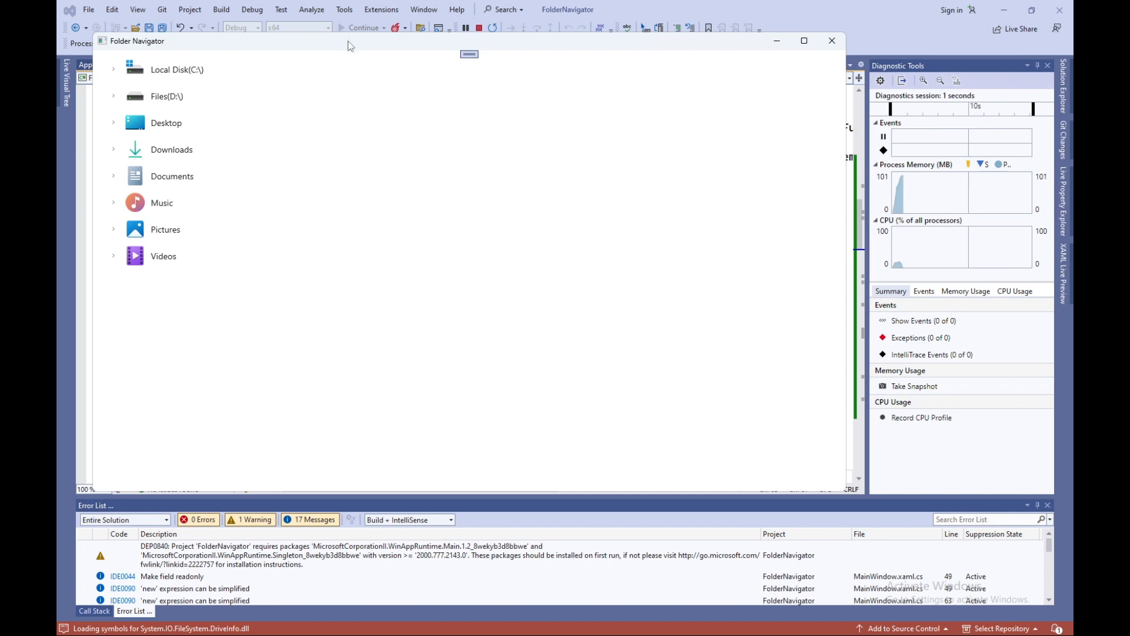